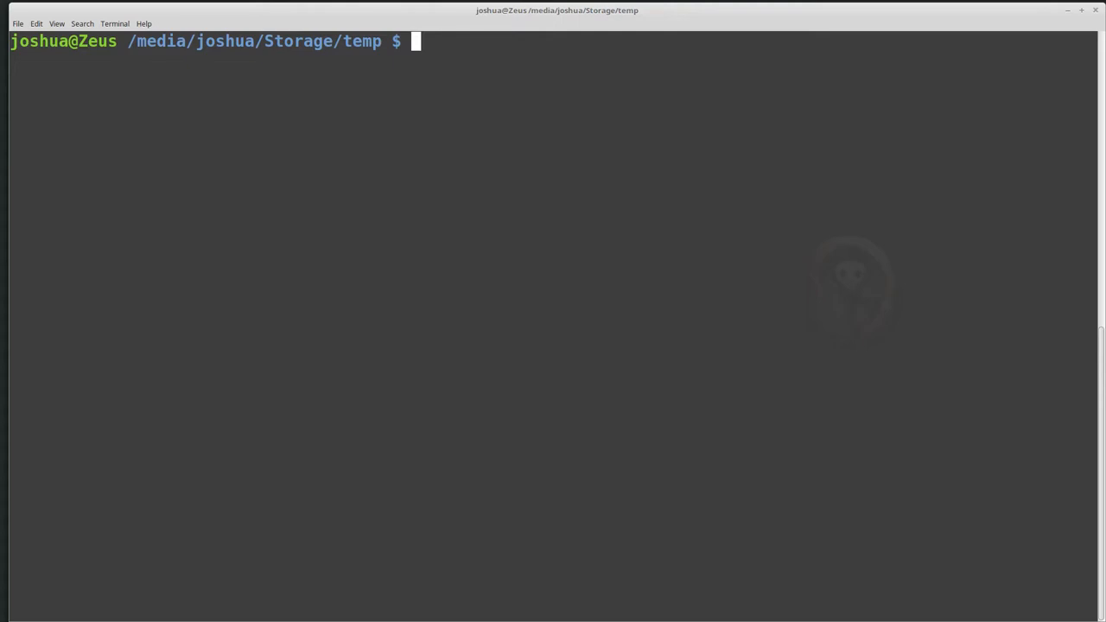
{"action": "mouse_move", "coordinate": [714, 257]}
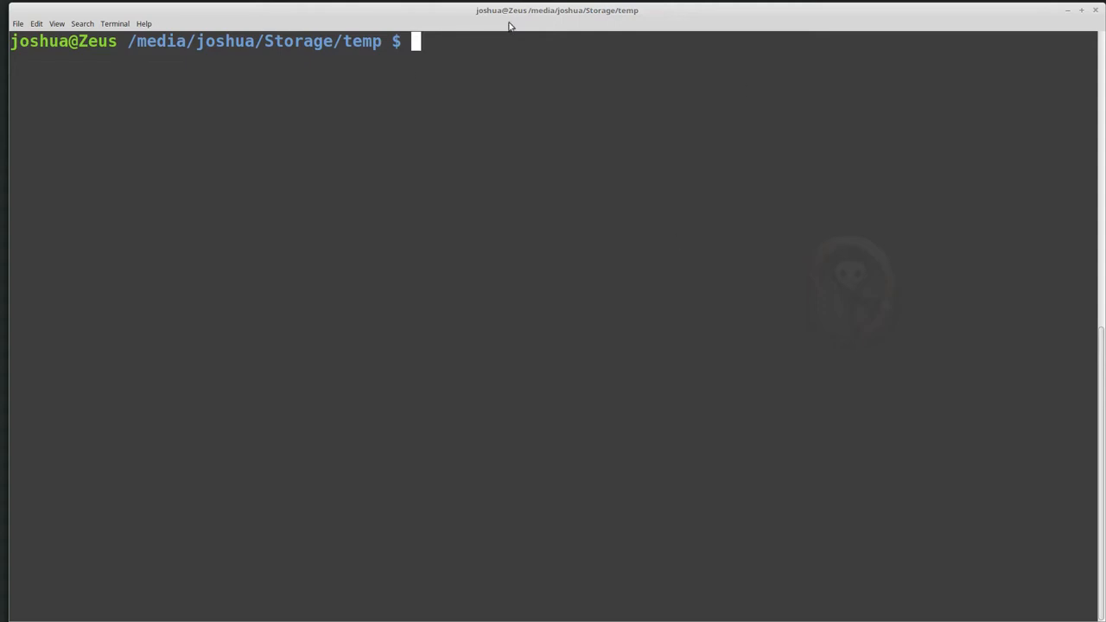
{"action": "mouse_move", "coordinate": [605, 104]}
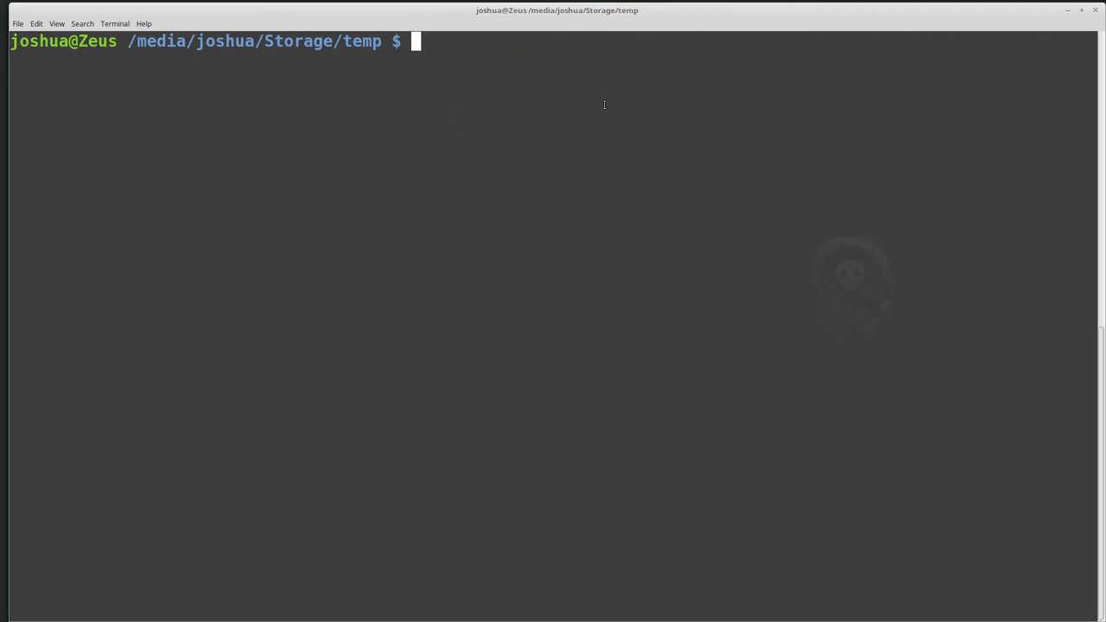
{"action": "mouse_move", "coordinate": [580, 221]}
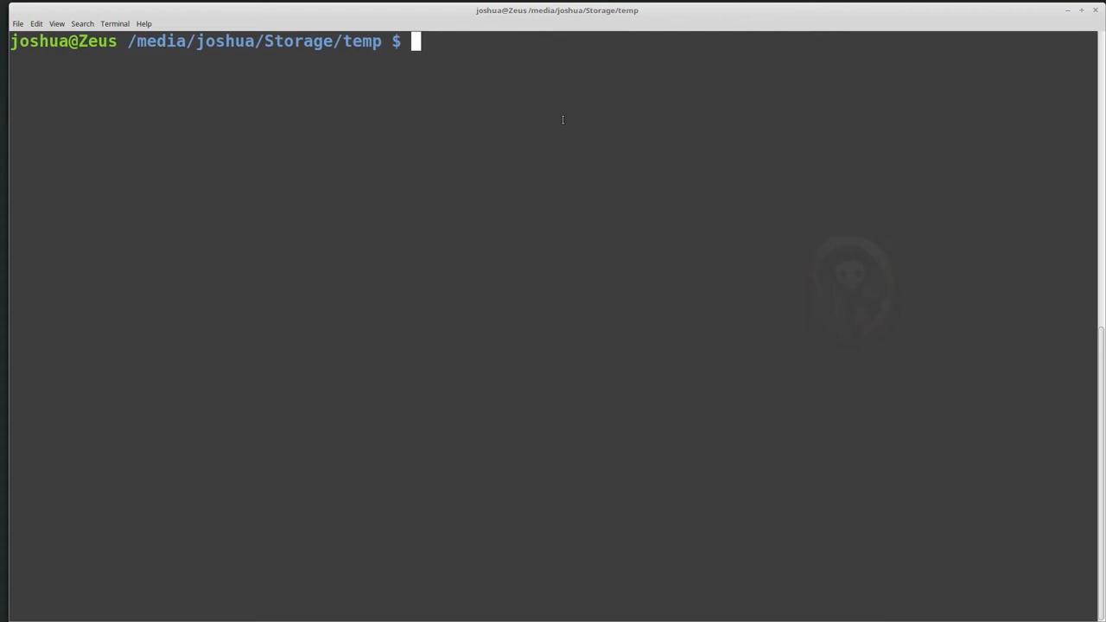
Install the ewf-tools package with sudo apt install ewf-tools.
{"action": "type", "text": "sudo apt g"}
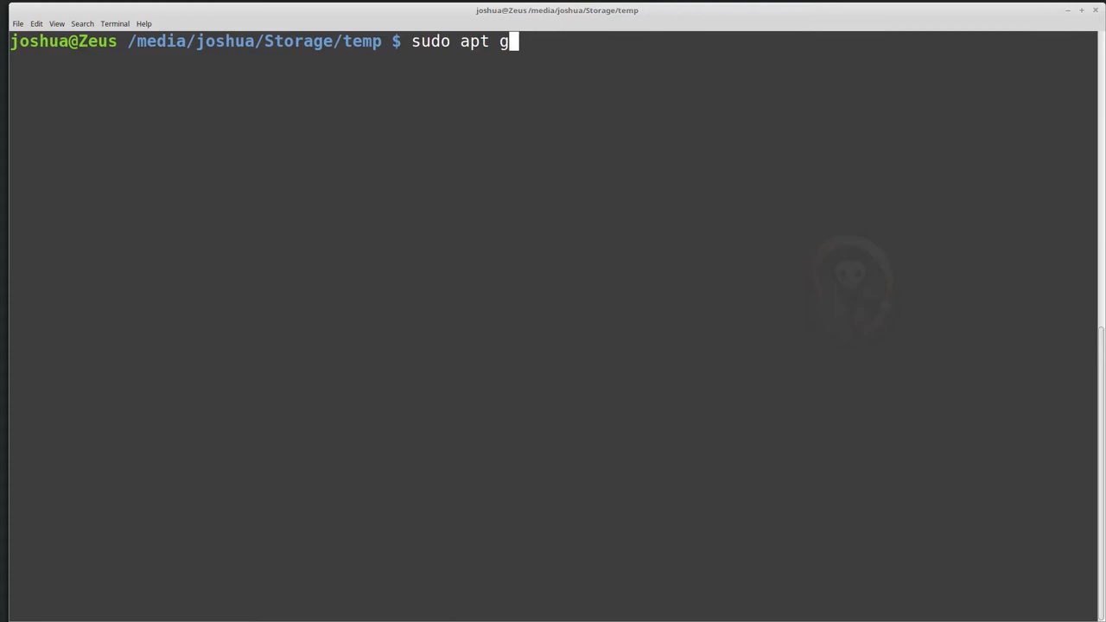
{"action": "type", "text": "install ewf"}
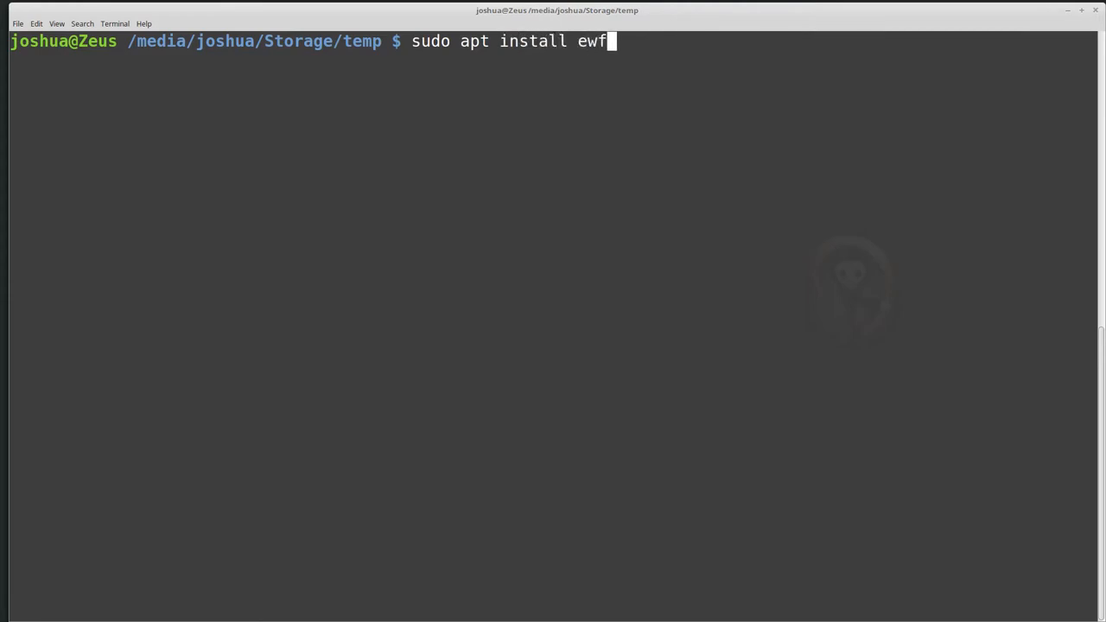
{"action": "type", "text": "-tools"}
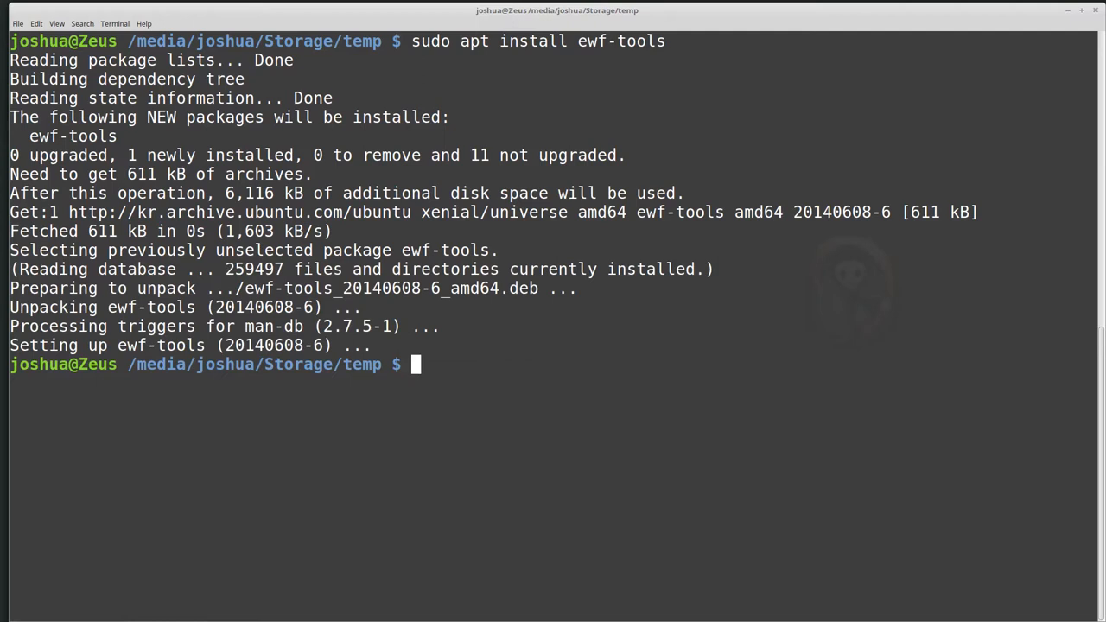
{"action": "double_click", "coordinate": [244, 345]}
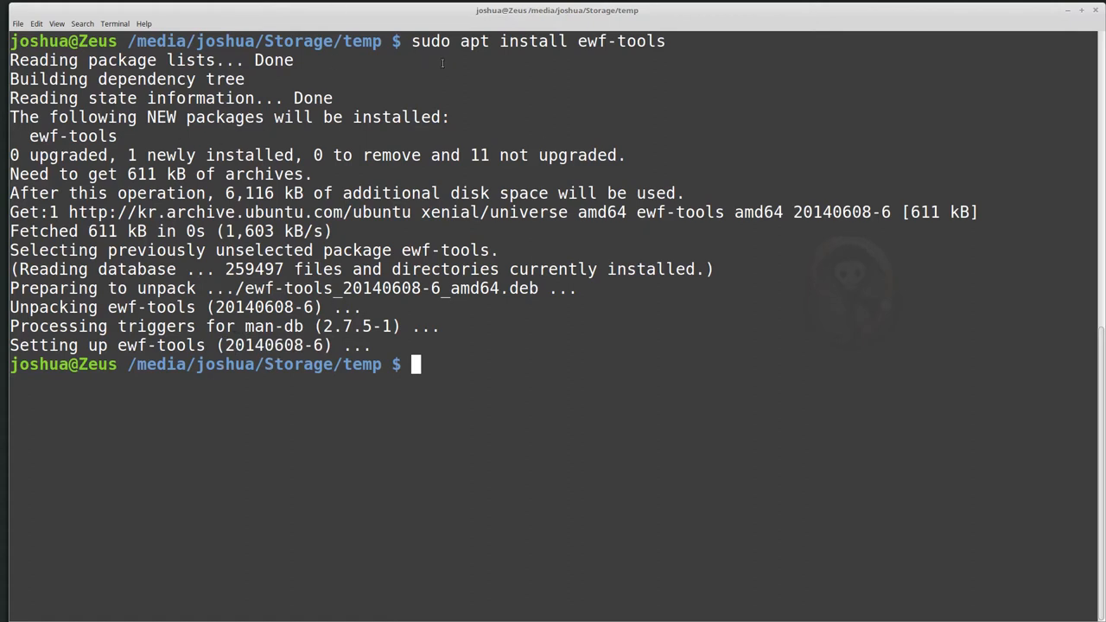
{"action": "mouse_move", "coordinate": [607, 317]}
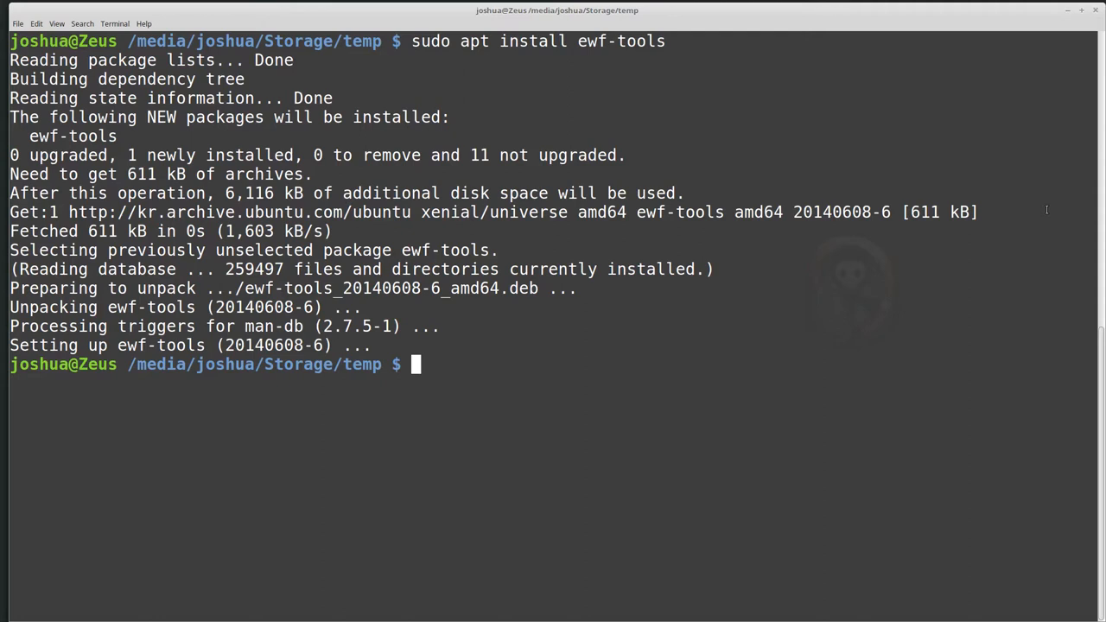
{"action": "mouse_move", "coordinate": [810, 103]}
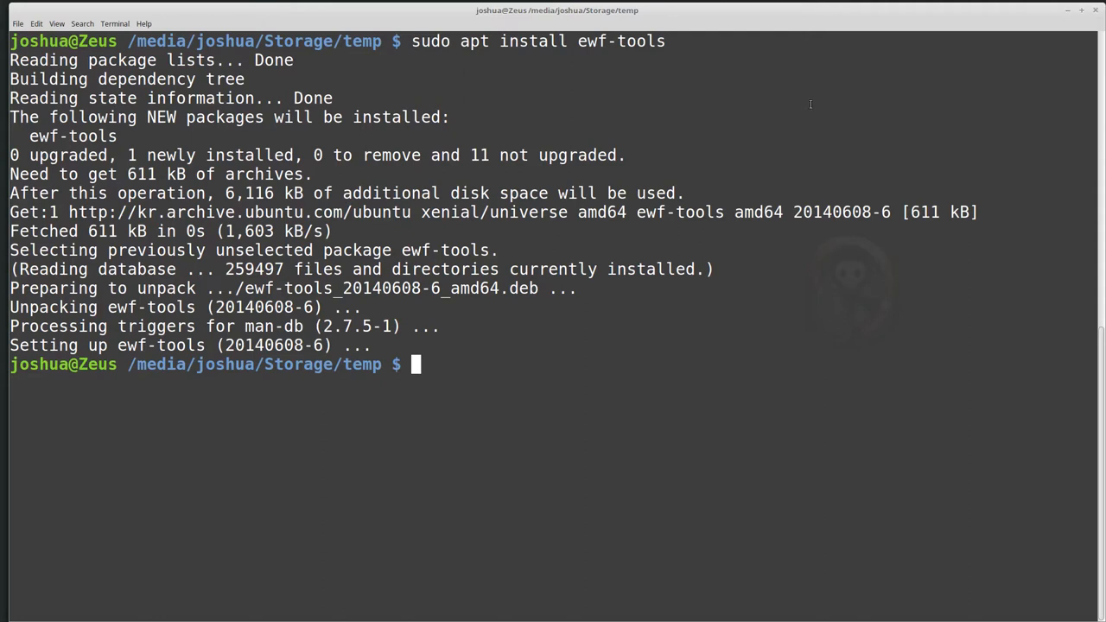
List the installed ewf commands such as ewfacquire, ewfinfo, ewfmount and ewfverify via Tab completion.
{"action": "type", "text": "ewf"}
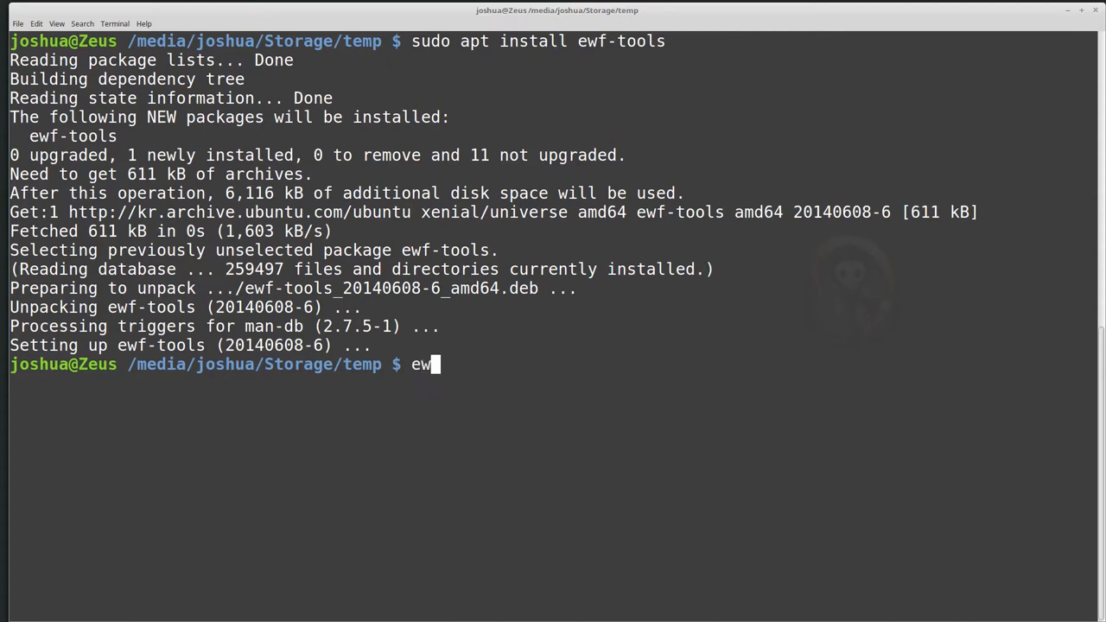
{"action": "key", "text": "Tab"}
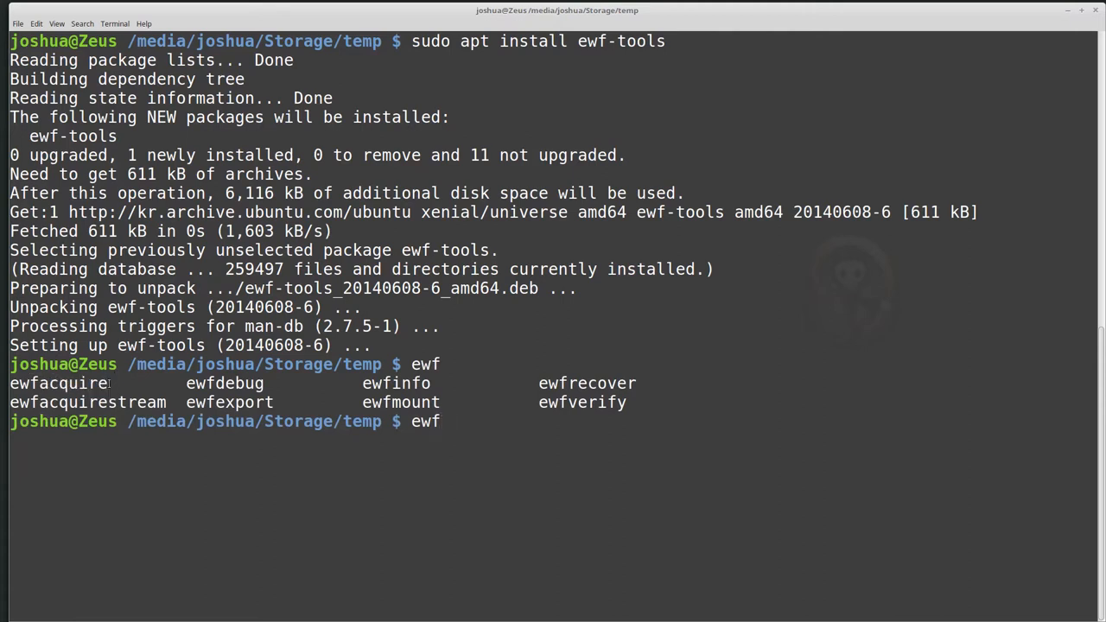
{"action": "key", "text": "Tab"}
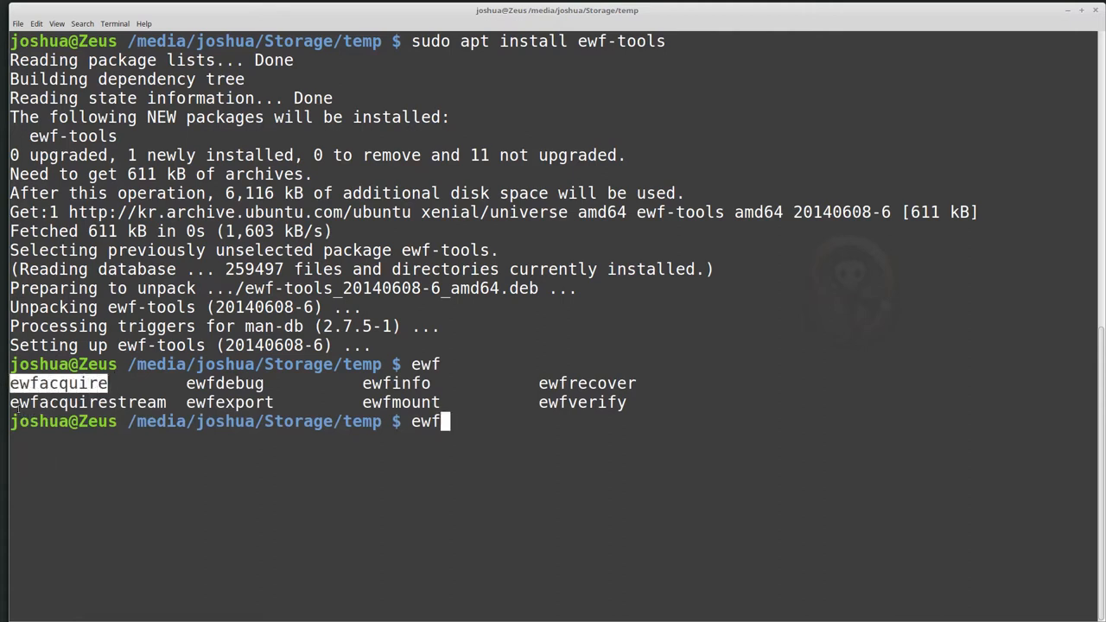
{"action": "key", "text": "Tab"}
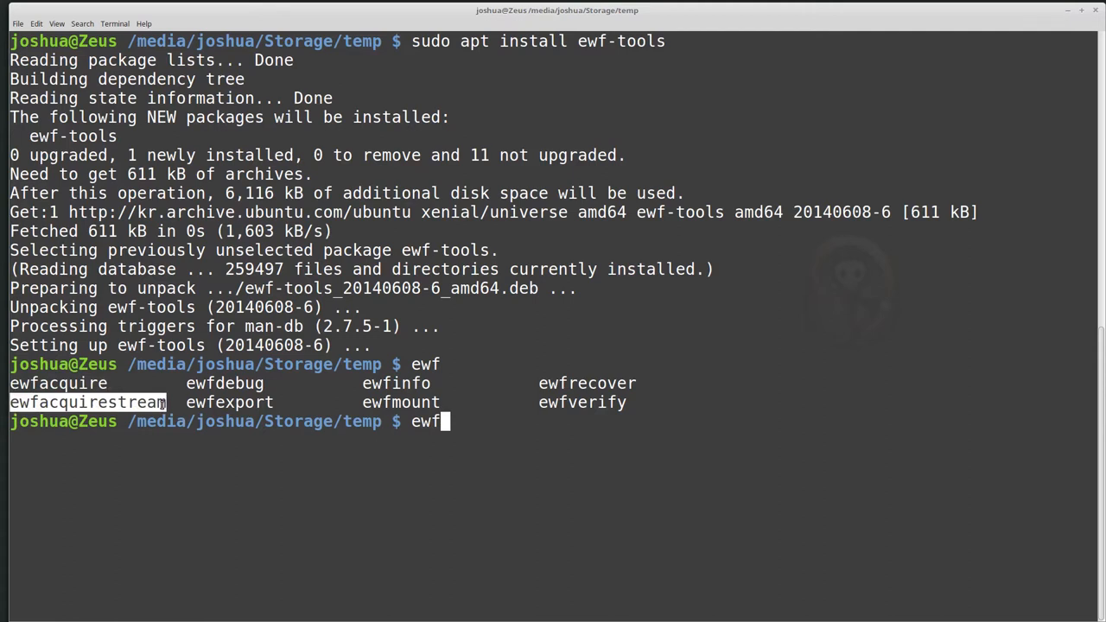
{"action": "mouse_move", "coordinate": [354, 586]}
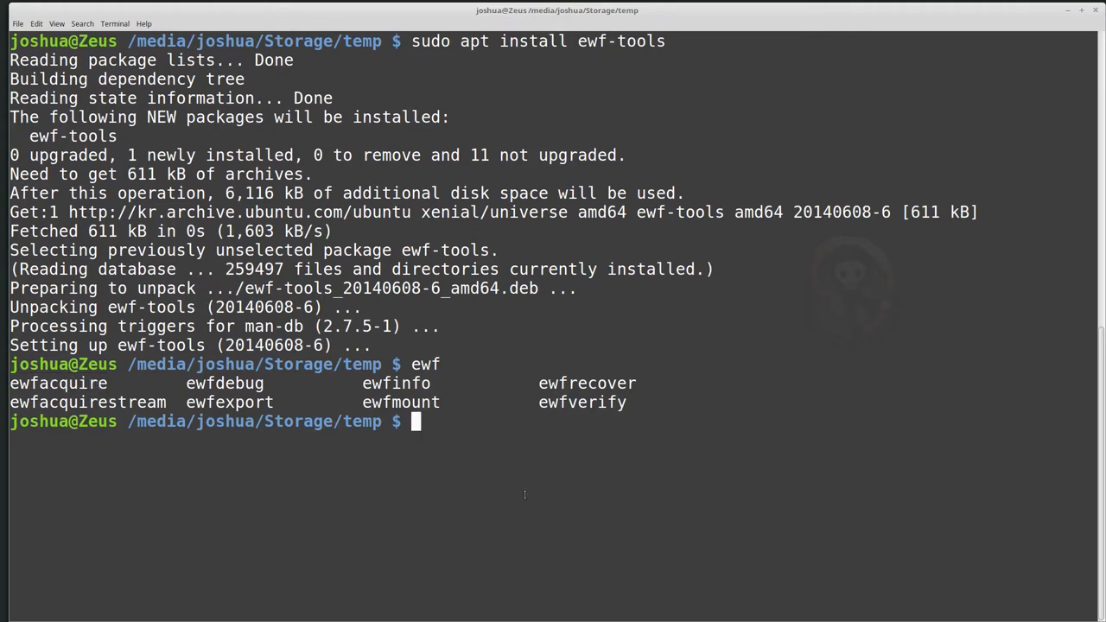
{"action": "mouse_move", "coordinate": [575, 524]}
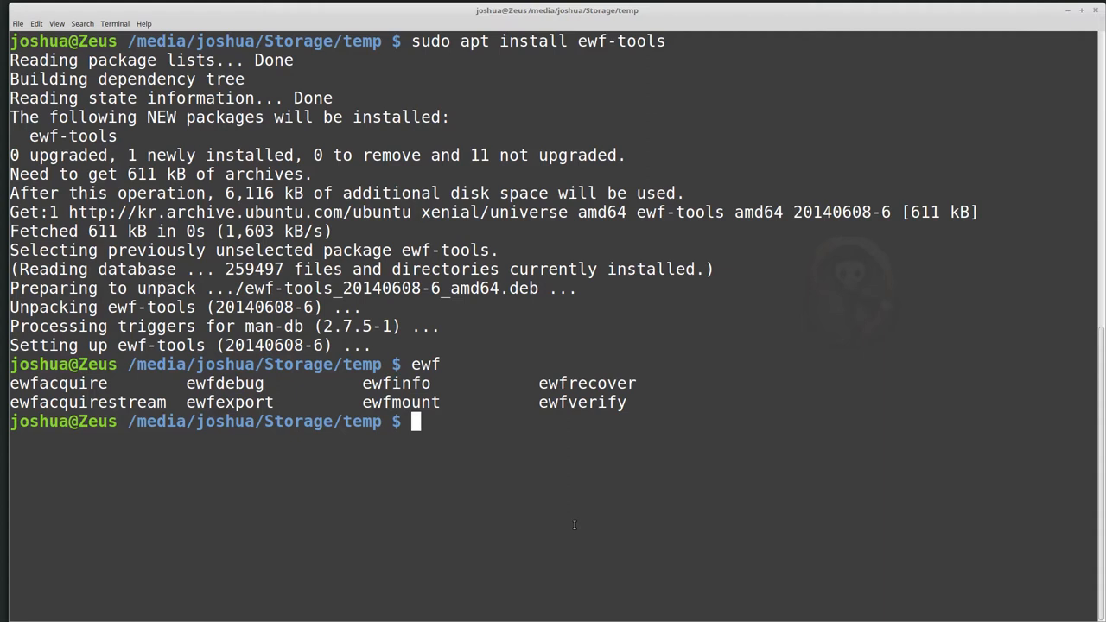
{"action": "mouse_move", "coordinate": [769, 332]}
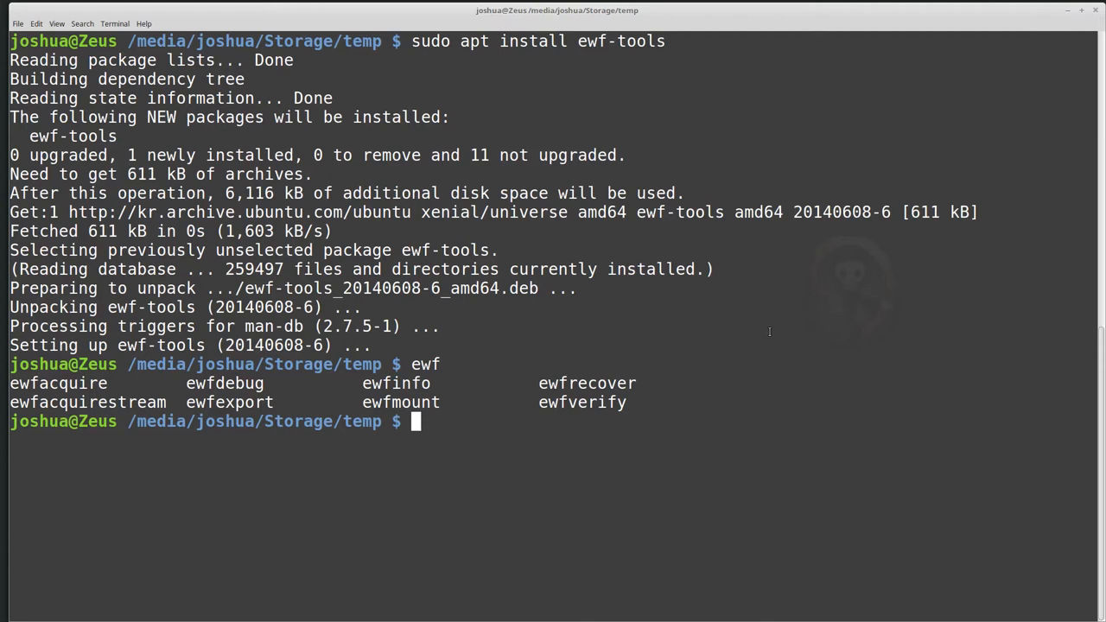
Run sudo fdisk -l to list all disk partitions.
{"action": "type", "text": "sudo"}
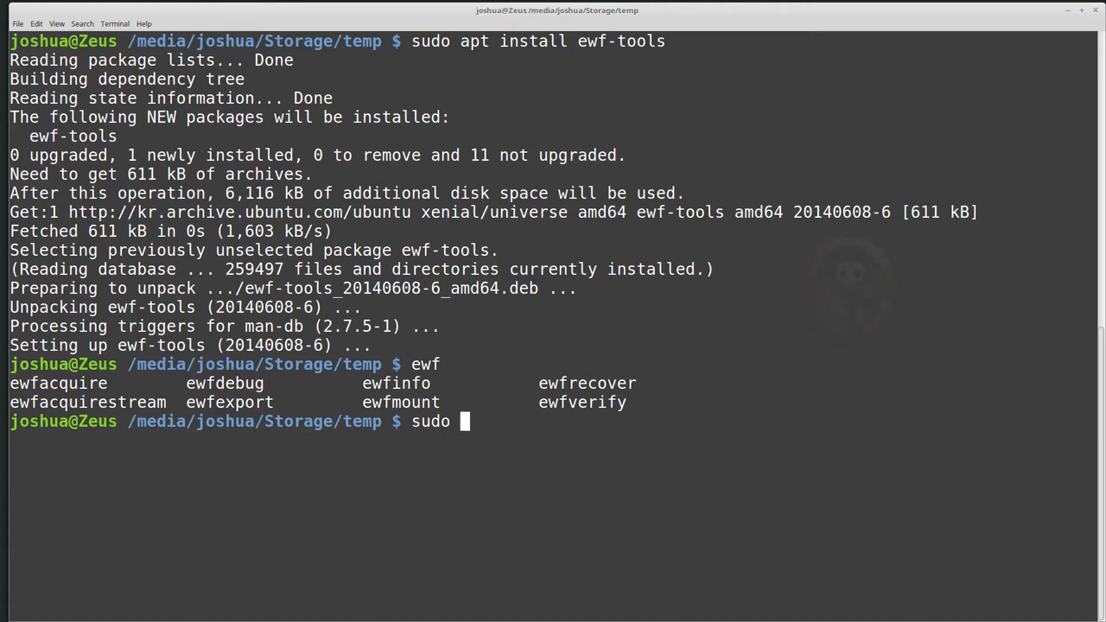
{"action": "type", "text": "fdisk"}
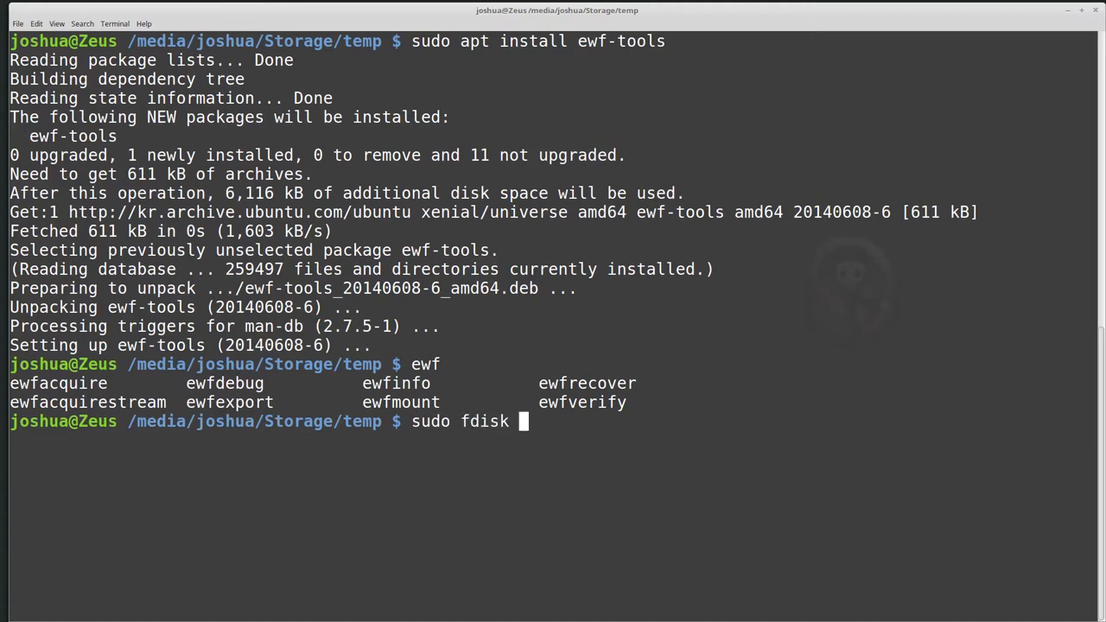
{"action": "type", "text": "-l"}
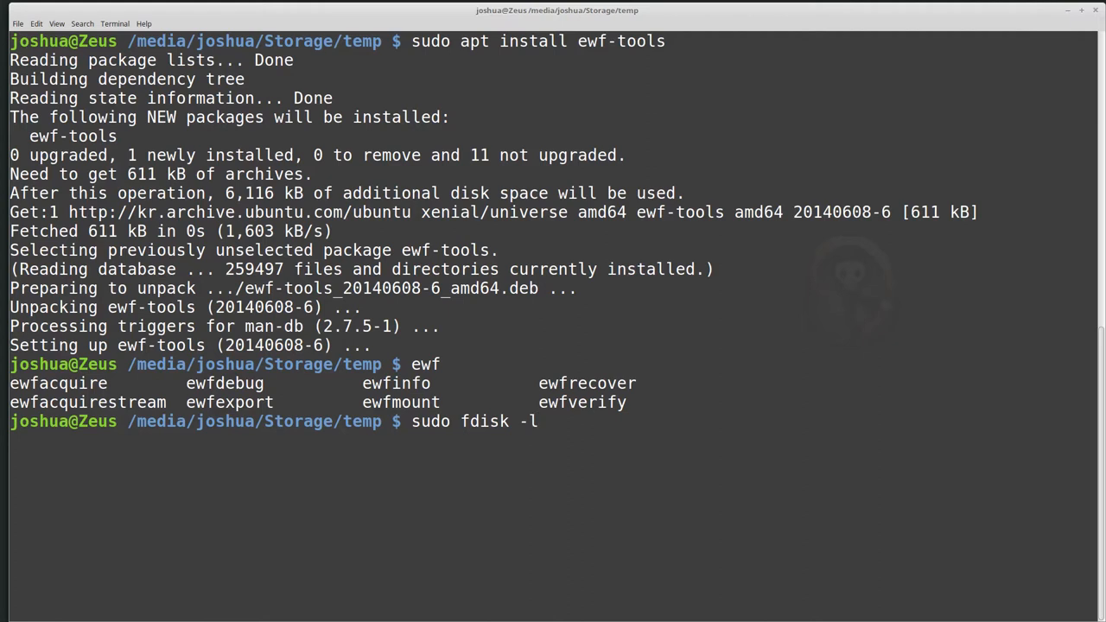
{"action": "key", "text": "Return"}
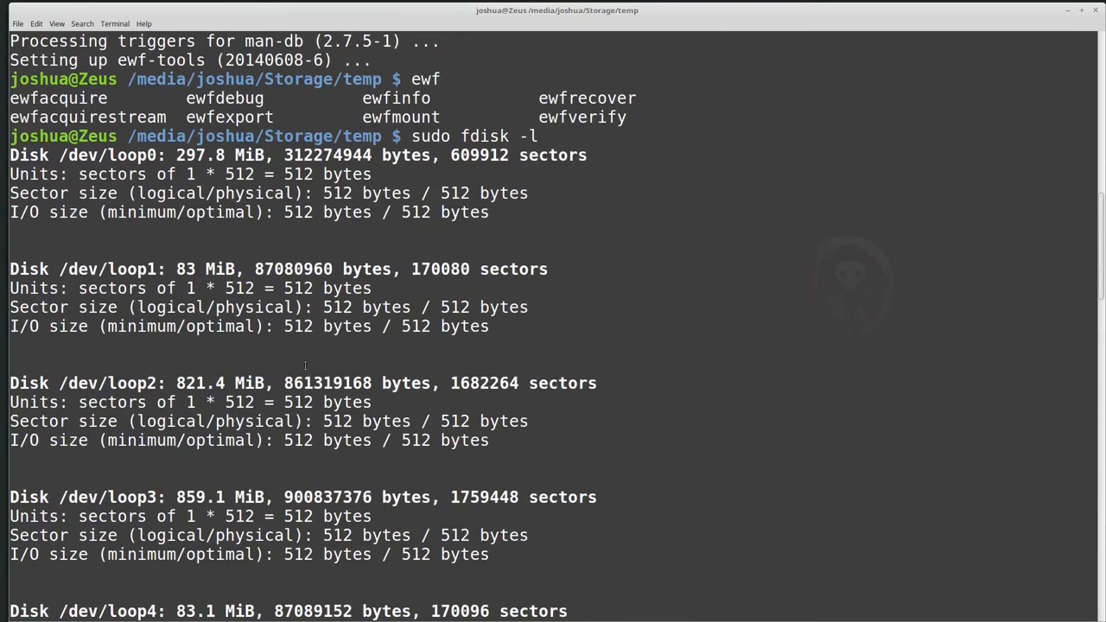
Scroll the fdisk output to the 3.8 GiB /dev/sde drive and select sde.
{"action": "scroll", "scroll_direction": "down", "scroll_amount": 3}
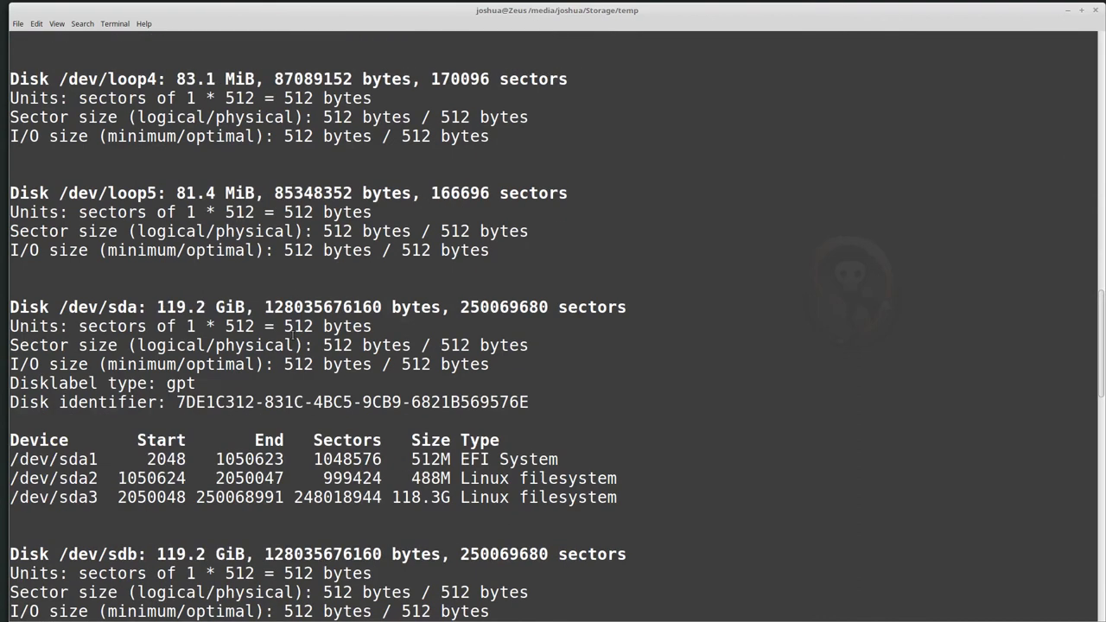
{"action": "scroll", "scroll_direction": "down", "scroll_amount": 3}
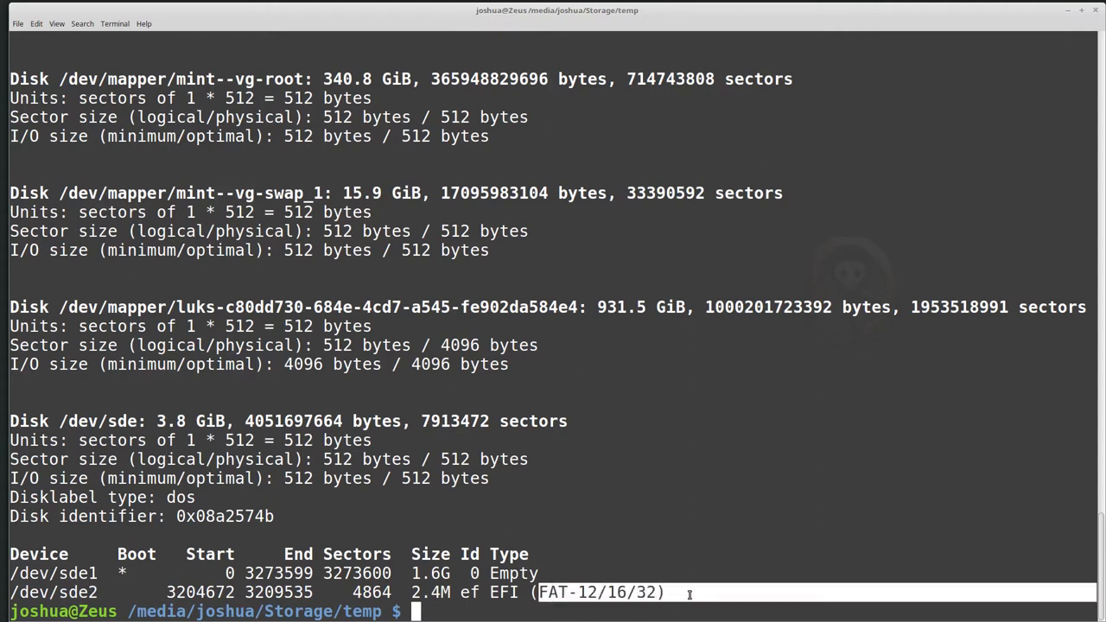
{"action": "mouse_move", "coordinate": [255, 565]}
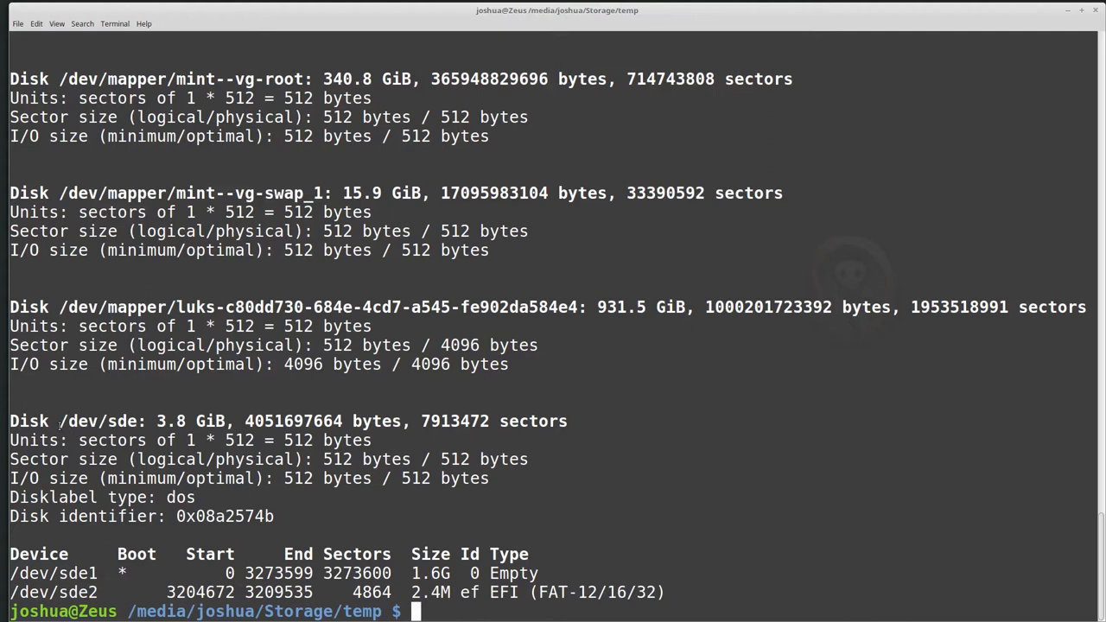
{"action": "double_click", "coordinate": [96, 421]}
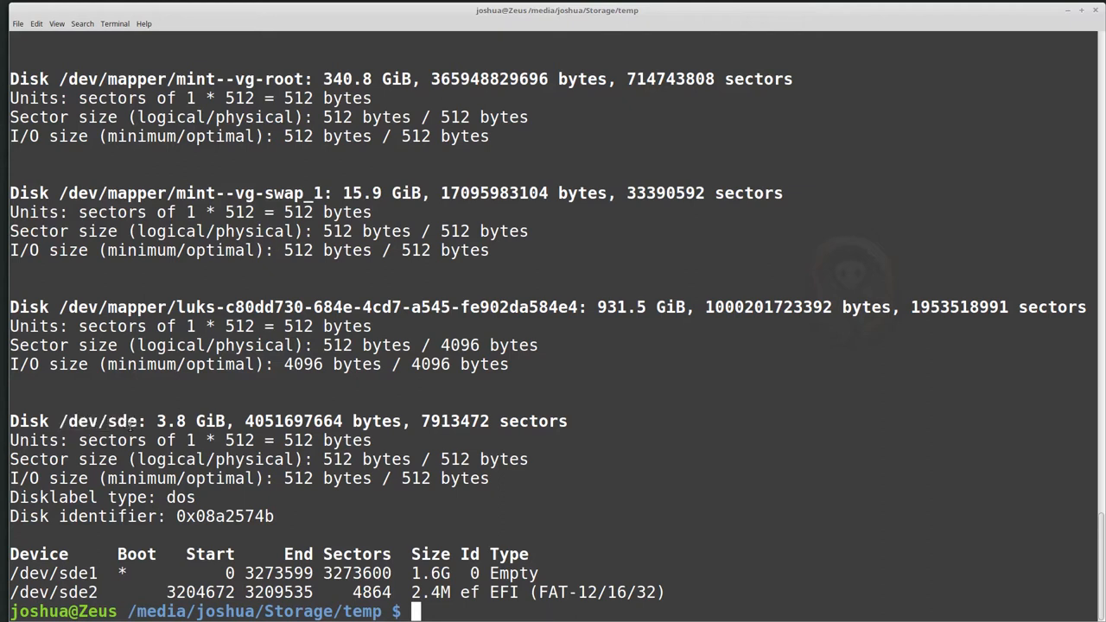
{"action": "double_click", "coordinate": [98, 421]}
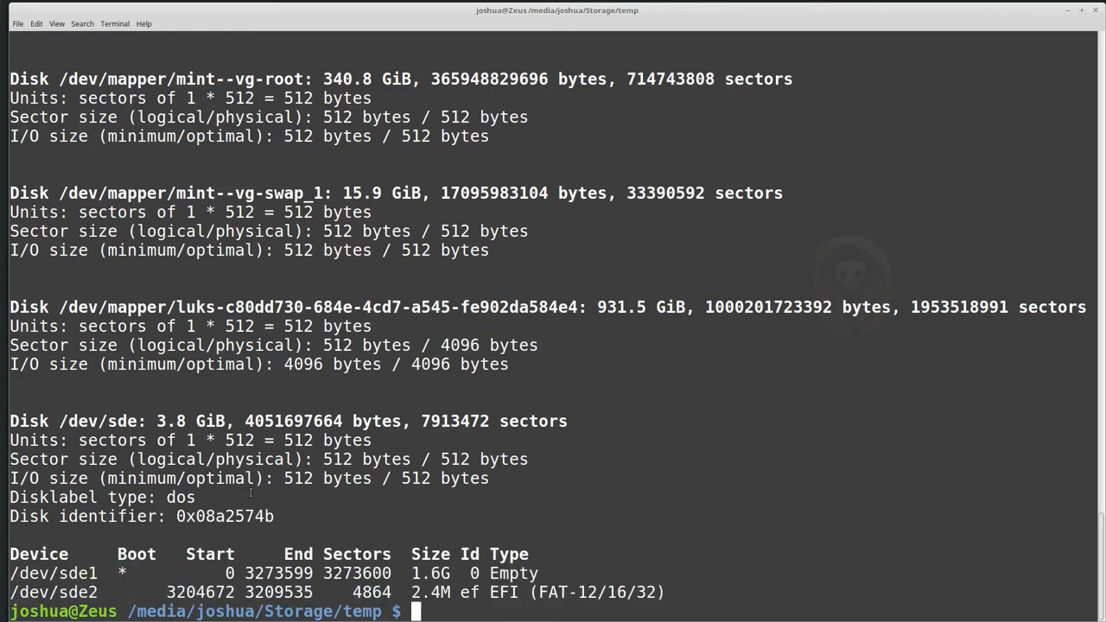
{"action": "mouse_move", "coordinate": [119, 364]}
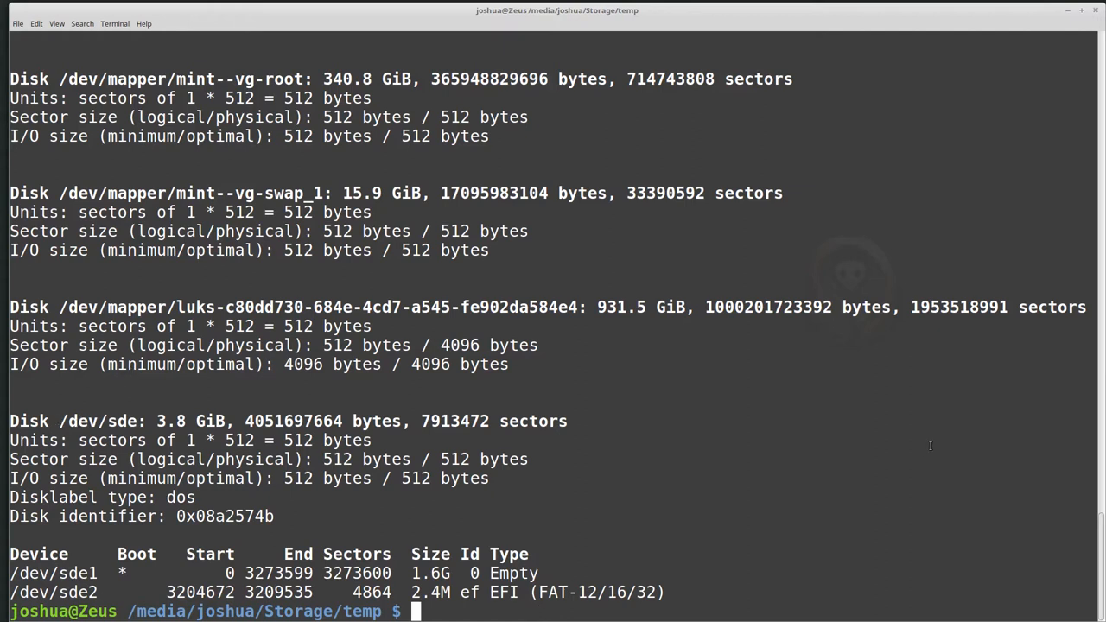
Run lsblk to confirm sde is the 3.8G removable disk, then review the output.
{"action": "type", "text": "l"}
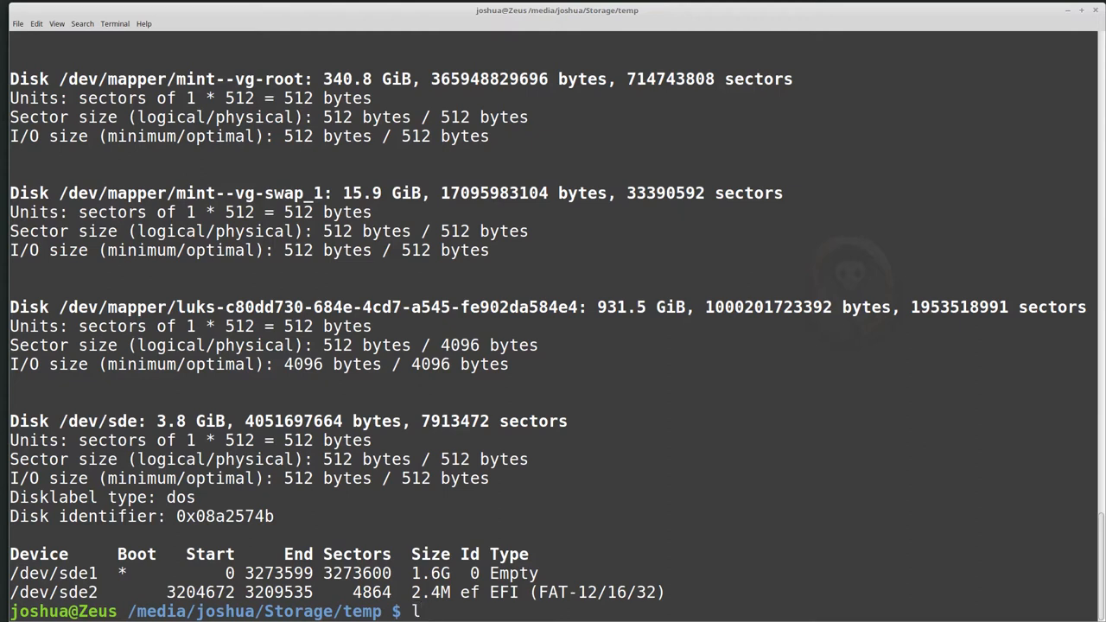
{"action": "type", "text": "sb"}
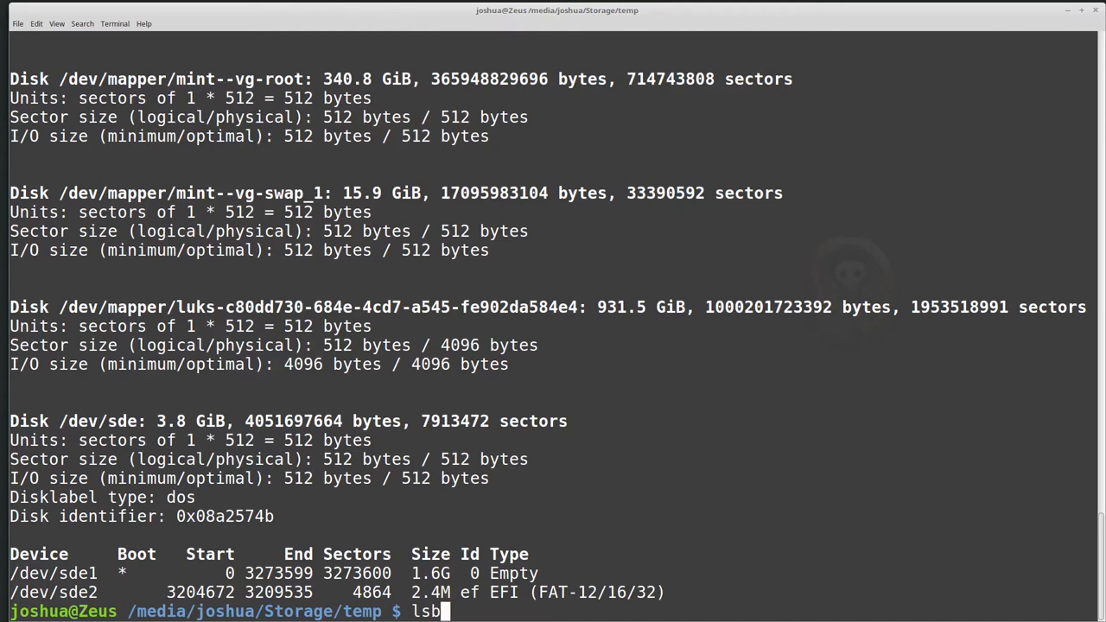
{"action": "type", "text": "lk"}
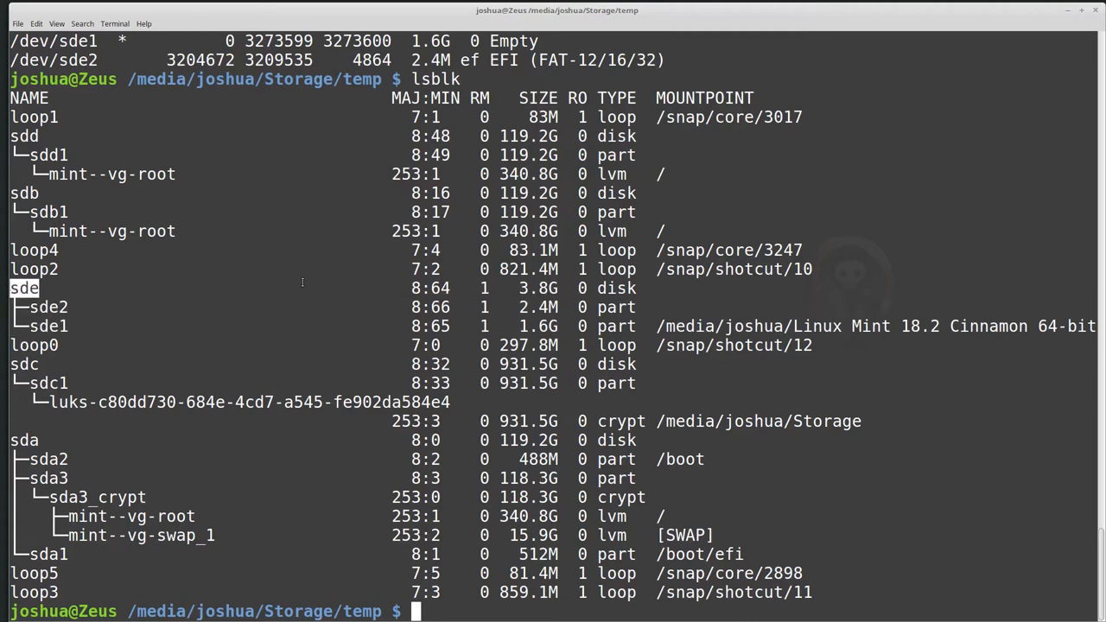
{"action": "scroll", "scroll_direction": "down", "scroll_amount": 3}
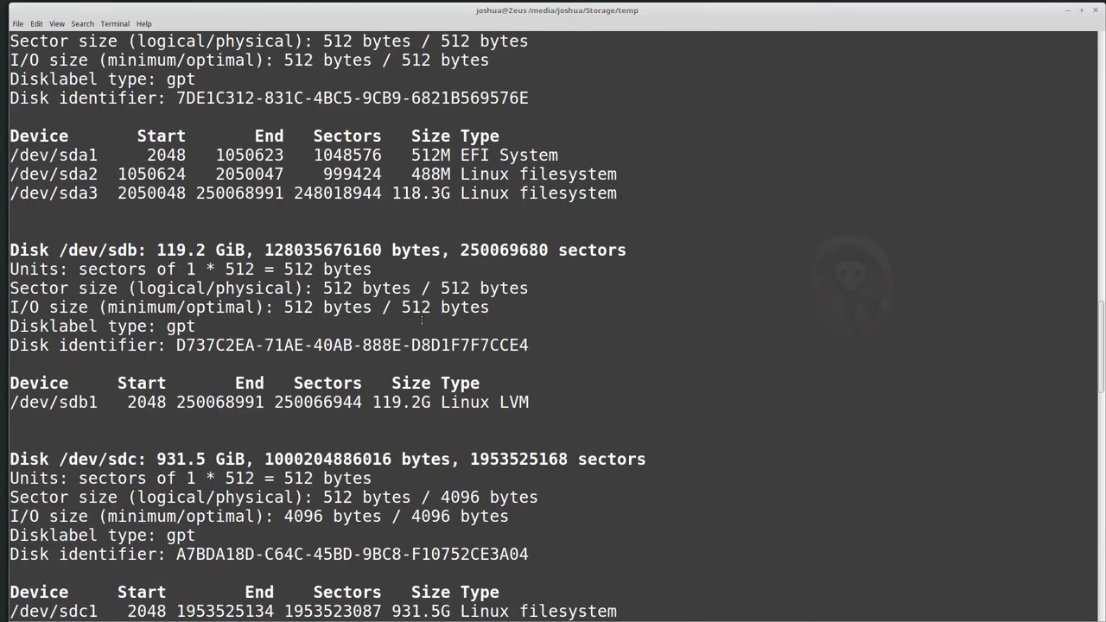
{"action": "scroll", "scroll_direction": "down", "scroll_amount": 3}
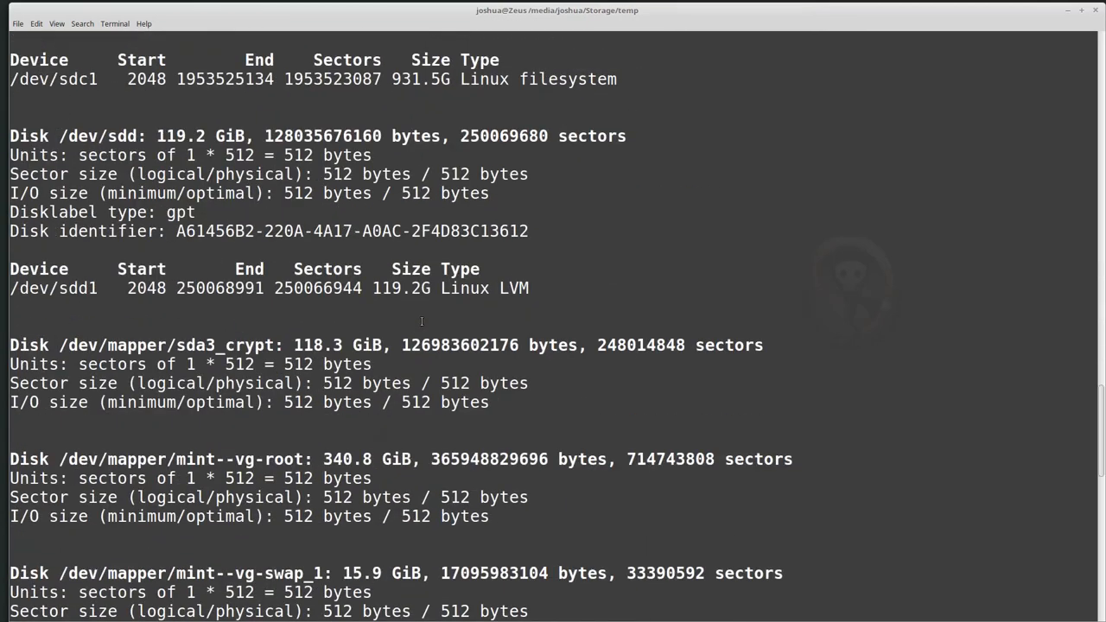
Run sudo ewfacquire without arguments, review its usage help, then clear the screen.
{"action": "type", "text": "lsblk"}
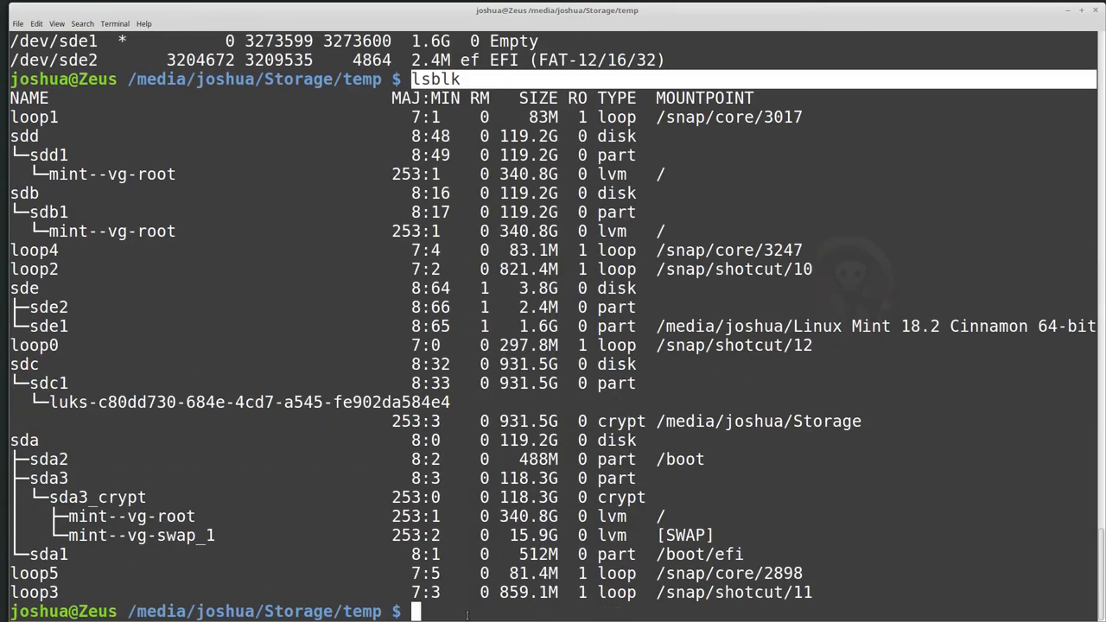
{"action": "type", "text": "c"}
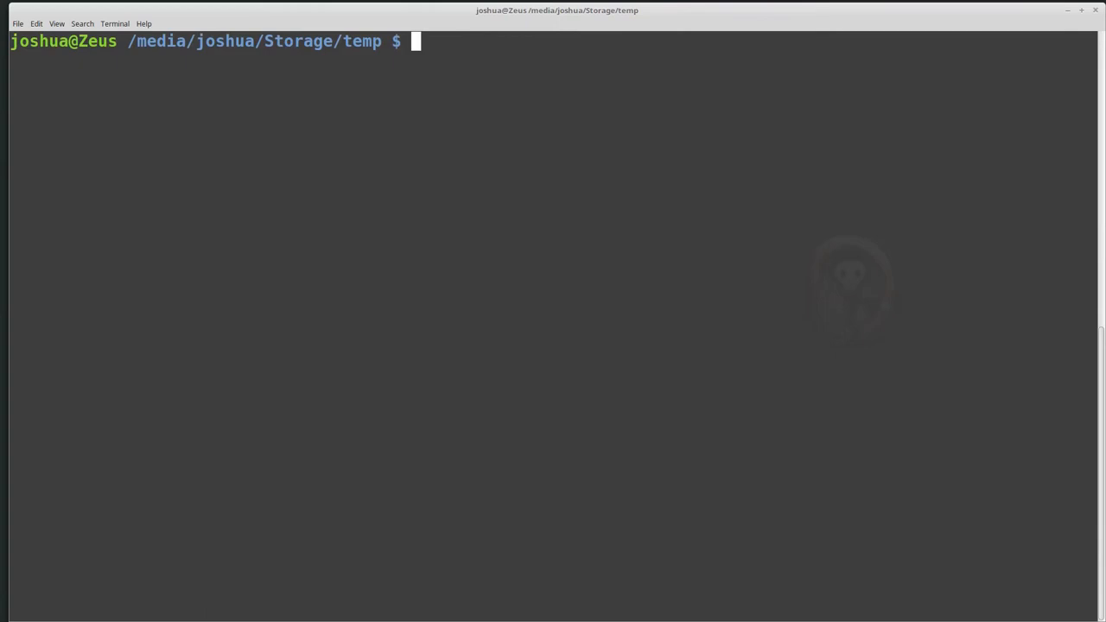
{"action": "type", "text": "e"}
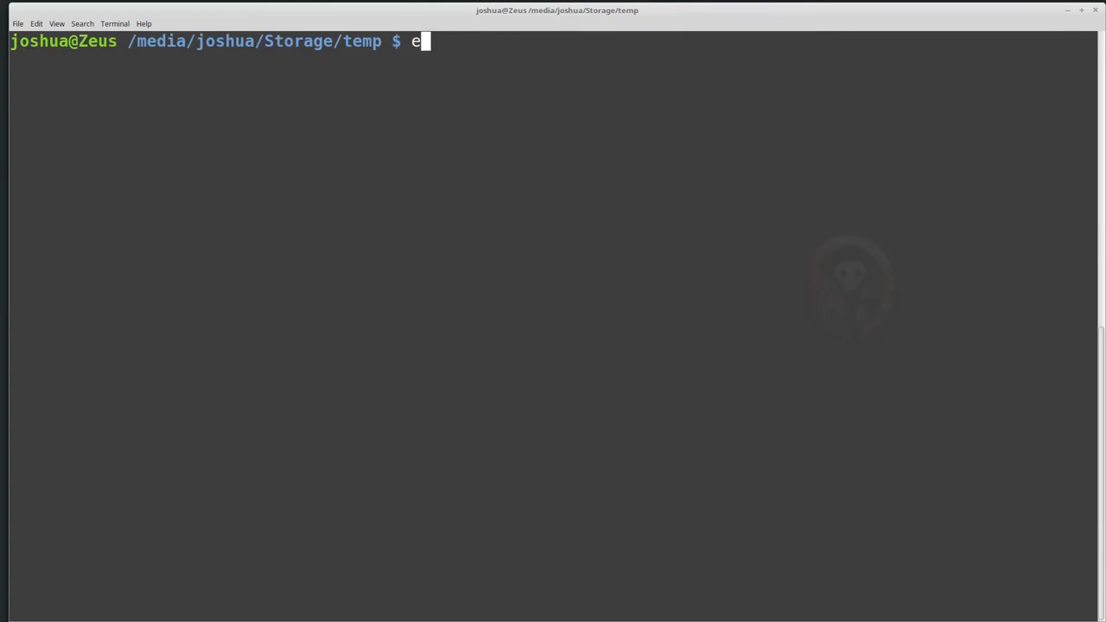
{"action": "type", "text": "wfacure"}
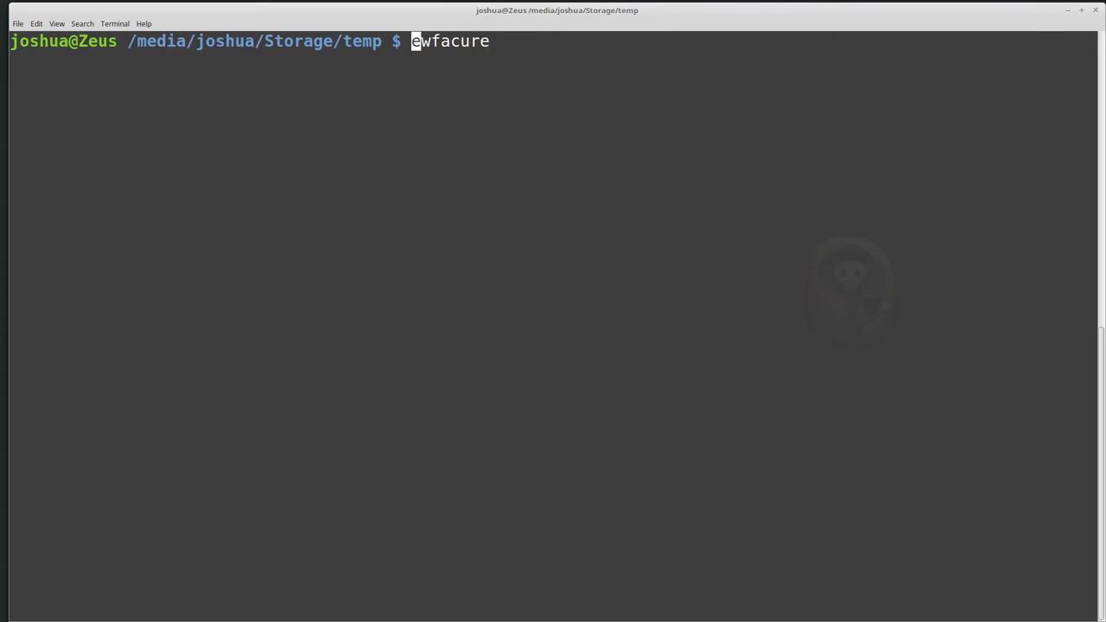
{"action": "type", "text": "sudo"}
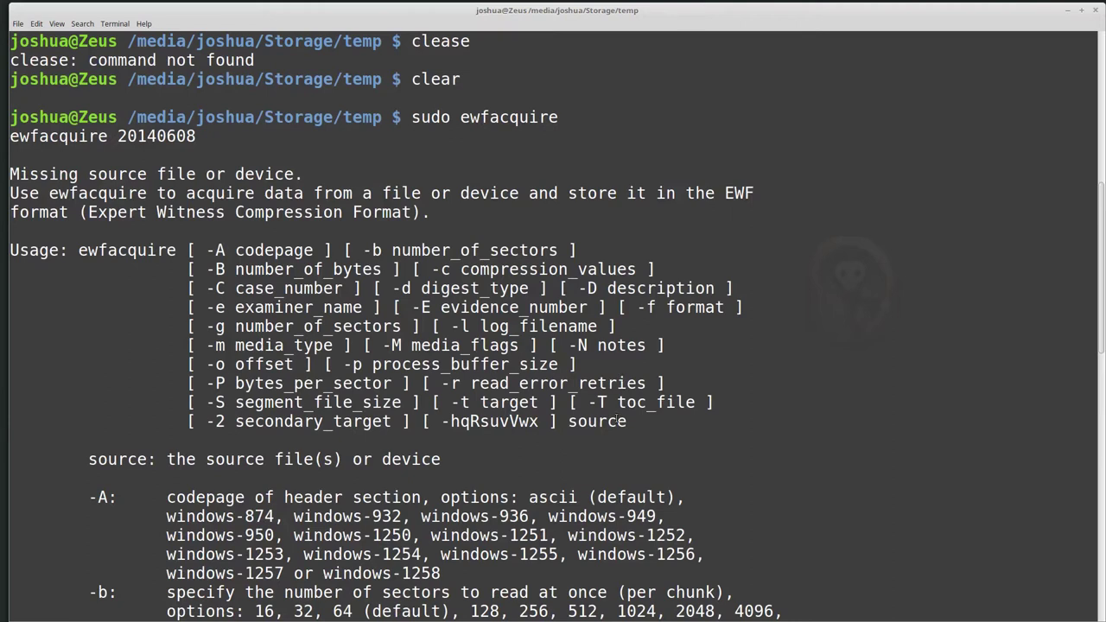
{"action": "scroll", "scroll_direction": "down", "scroll_amount": 3}
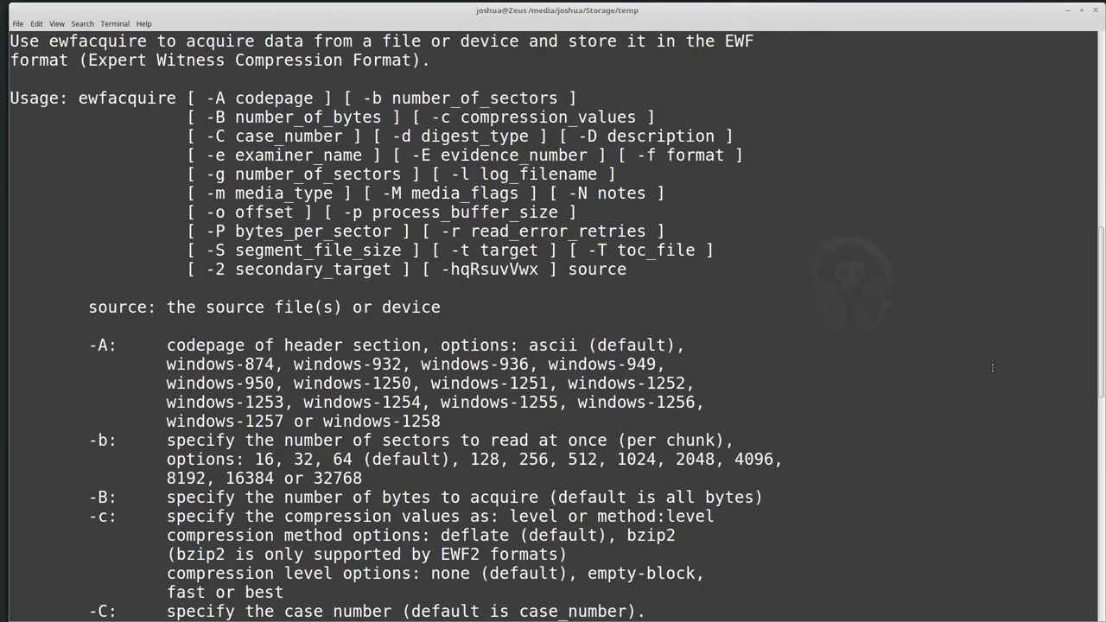
{"action": "scroll", "scroll_direction": "down", "scroll_amount": 3}
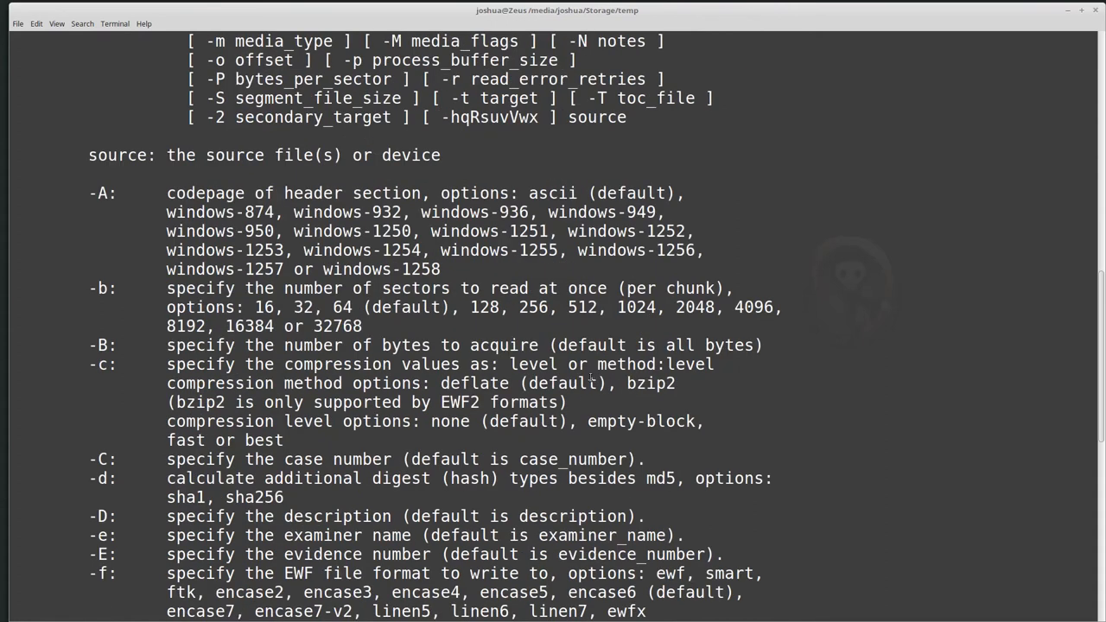
{"action": "scroll", "scroll_direction": "down", "scroll_amount": 3}
{"action": "type", "text": "ewf"}
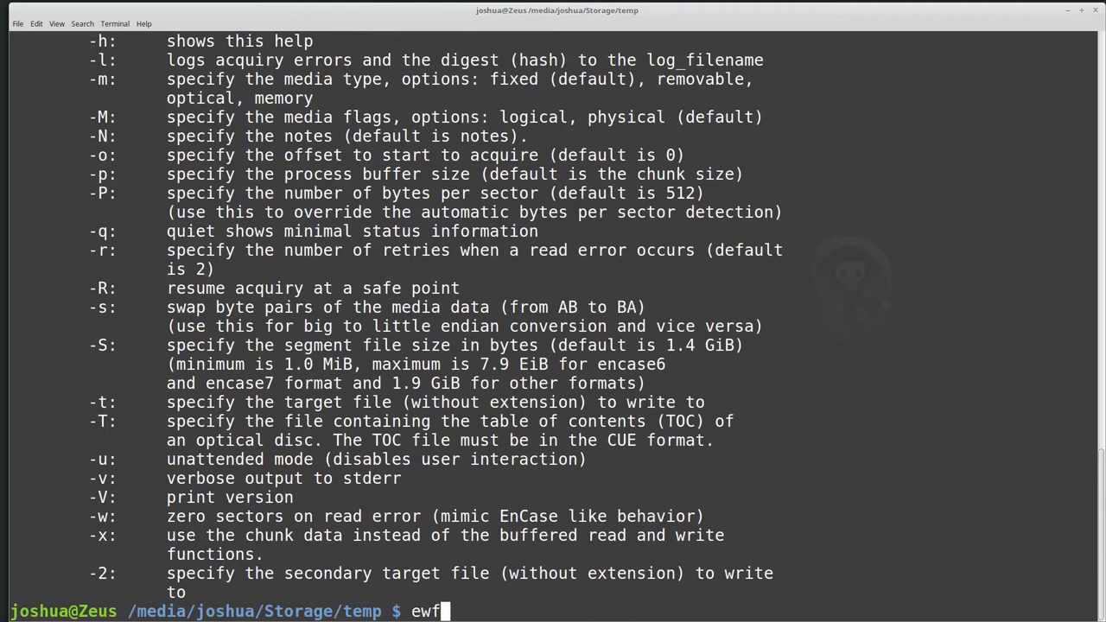
{"action": "type", "text": "acquire"}
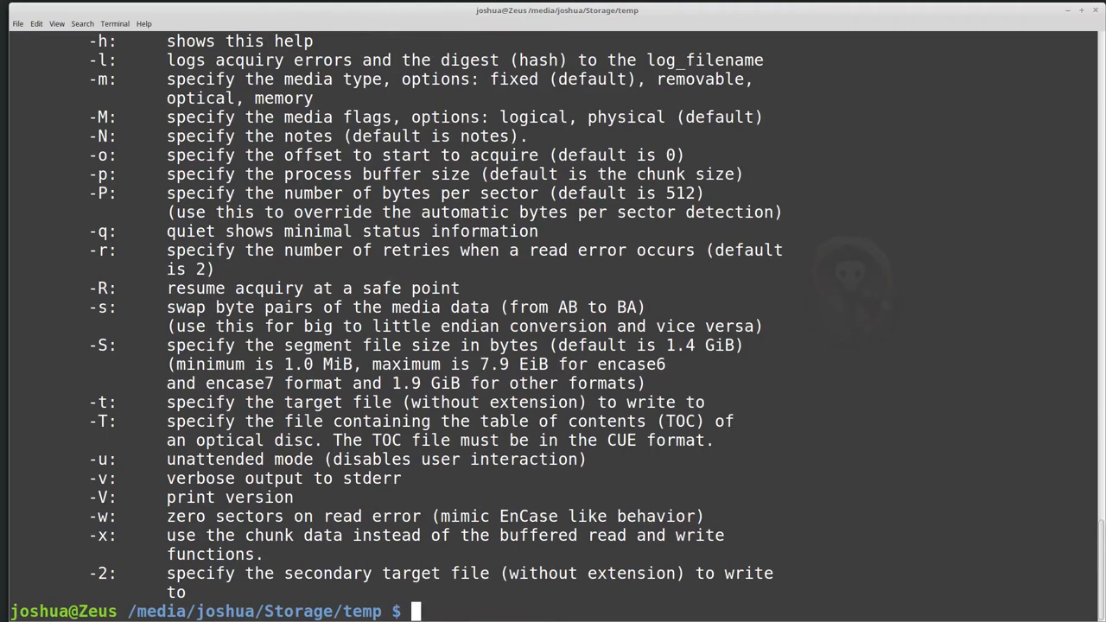
{"action": "type", "text": "su"}
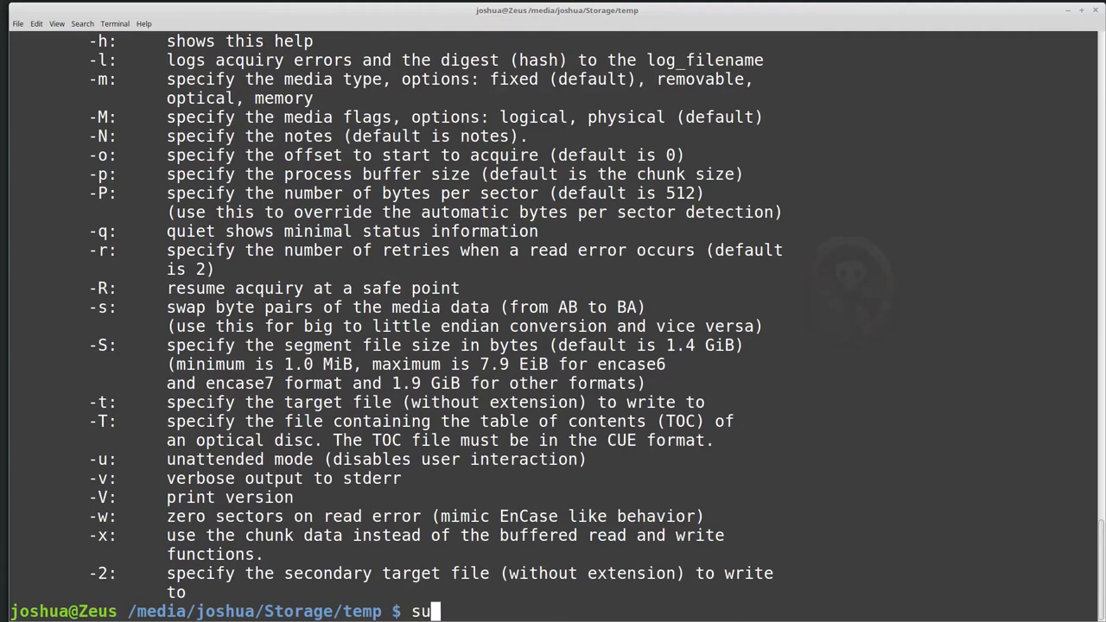
{"action": "key", "text": "Return"}
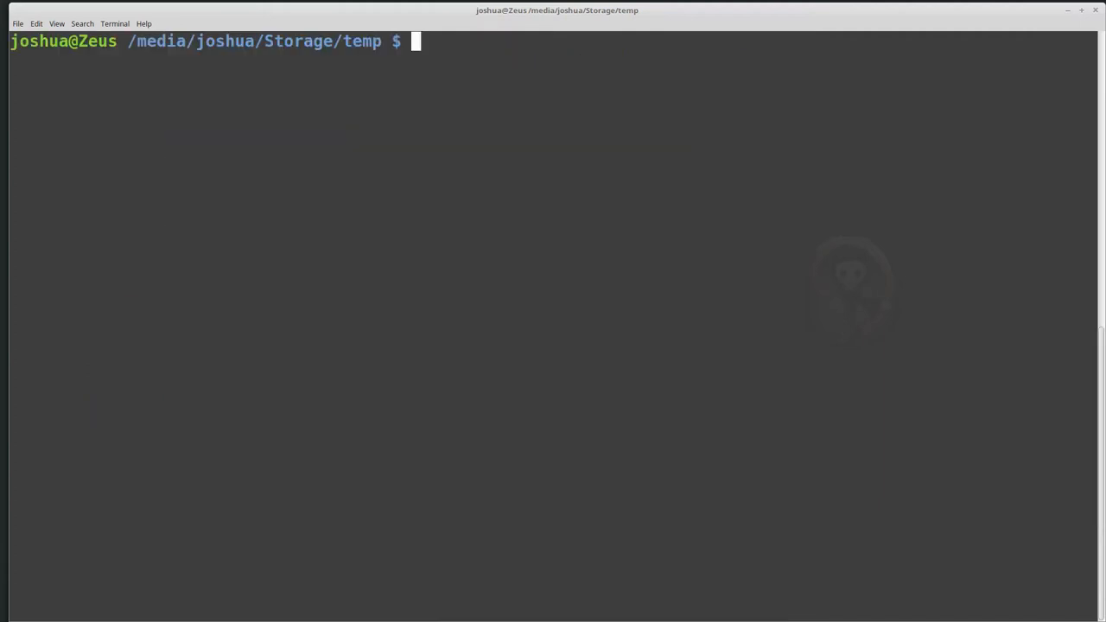
Start sudo ewfacquire /dev/sde to acquire the USB disk.
{"action": "type", "text": "sudo ewf"}
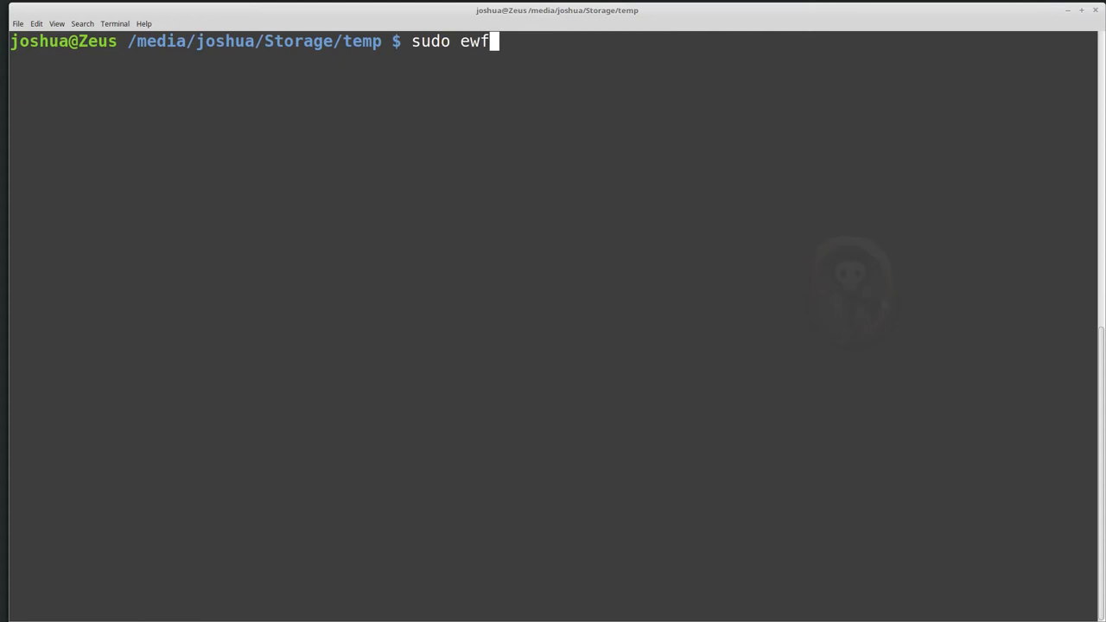
{"action": "type", "text": "acquire /dev"}
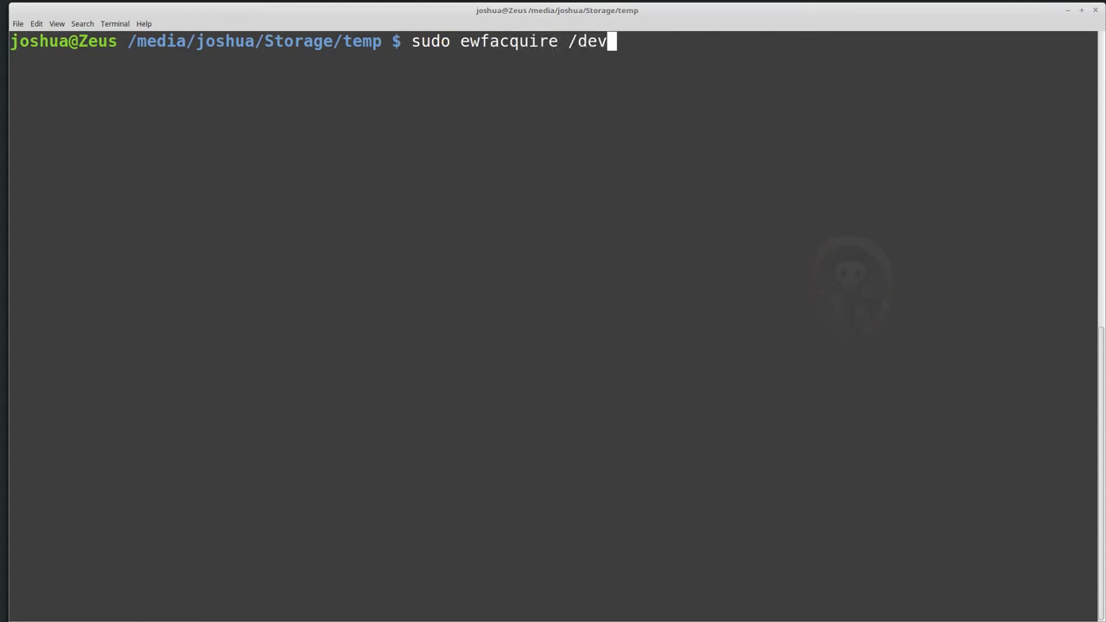
{"action": "type", "text": "/sde"}
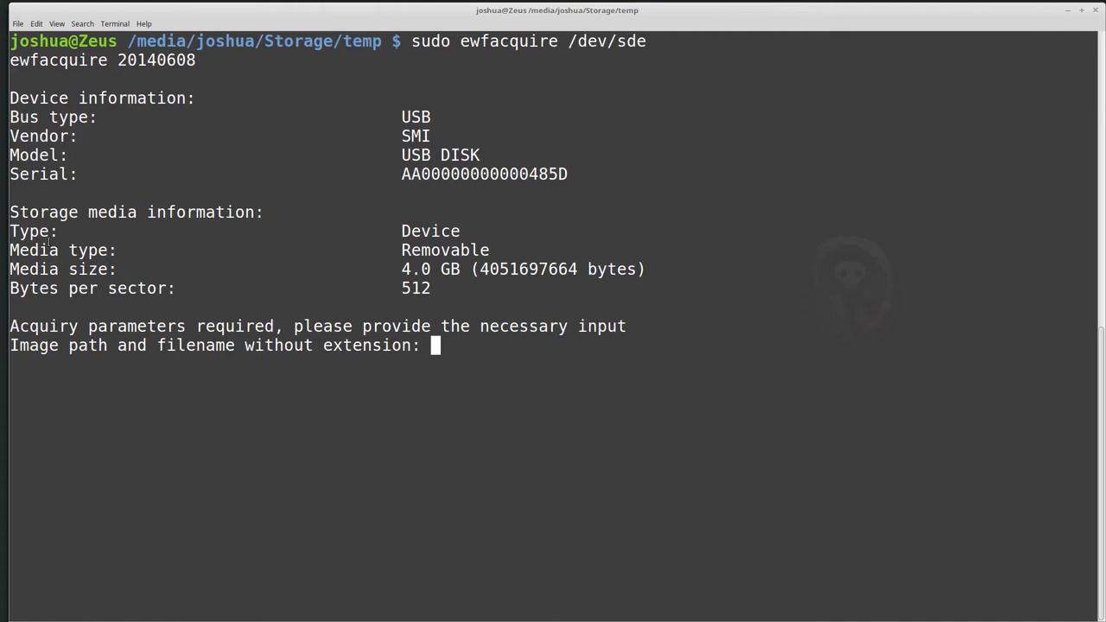
{"action": "mouse_move", "coordinate": [393, 279]}
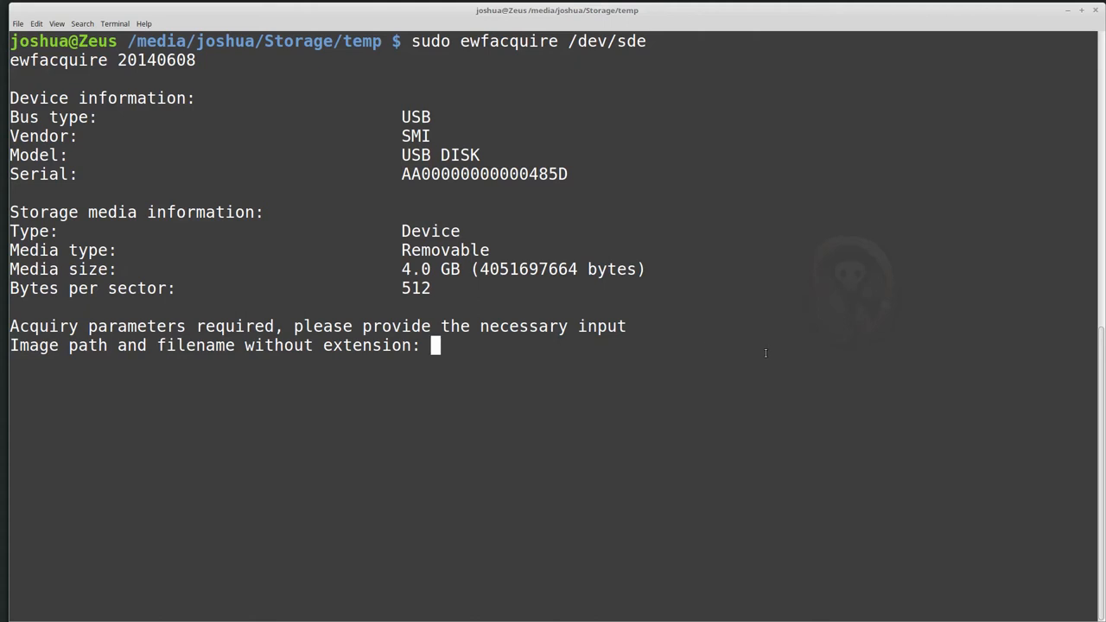
Enter the image path /media/joshua/Storage/temp/2017-USB-Gold-.
{"action": "type", "text": "/media/joshua/Storage/temp"}
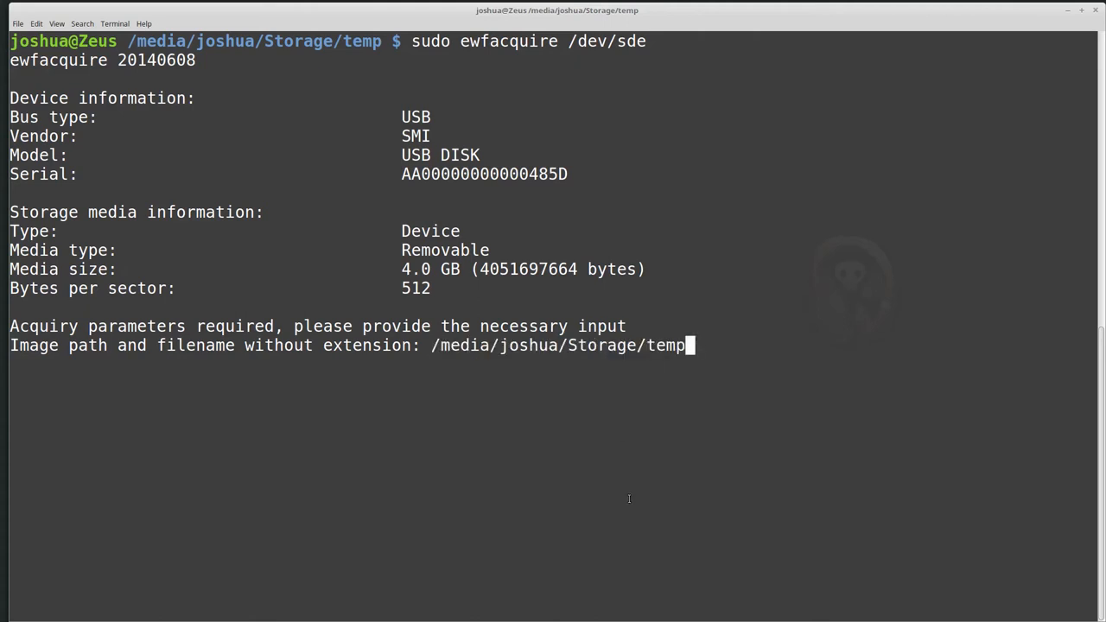
{"action": "type", "text": "/"}
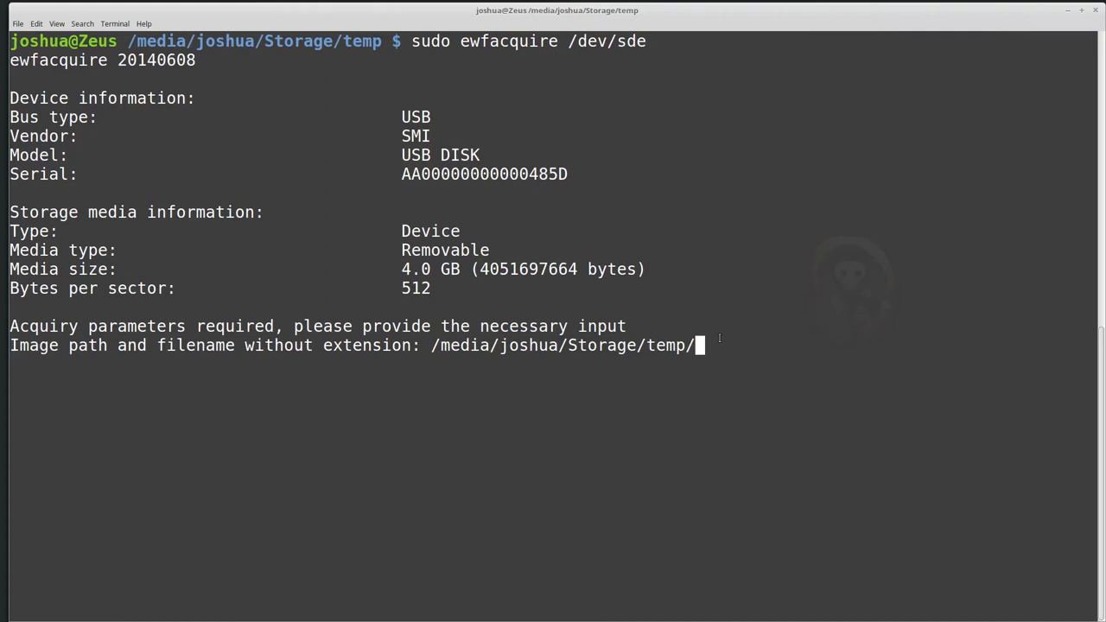
{"action": "type", "text": "201"}
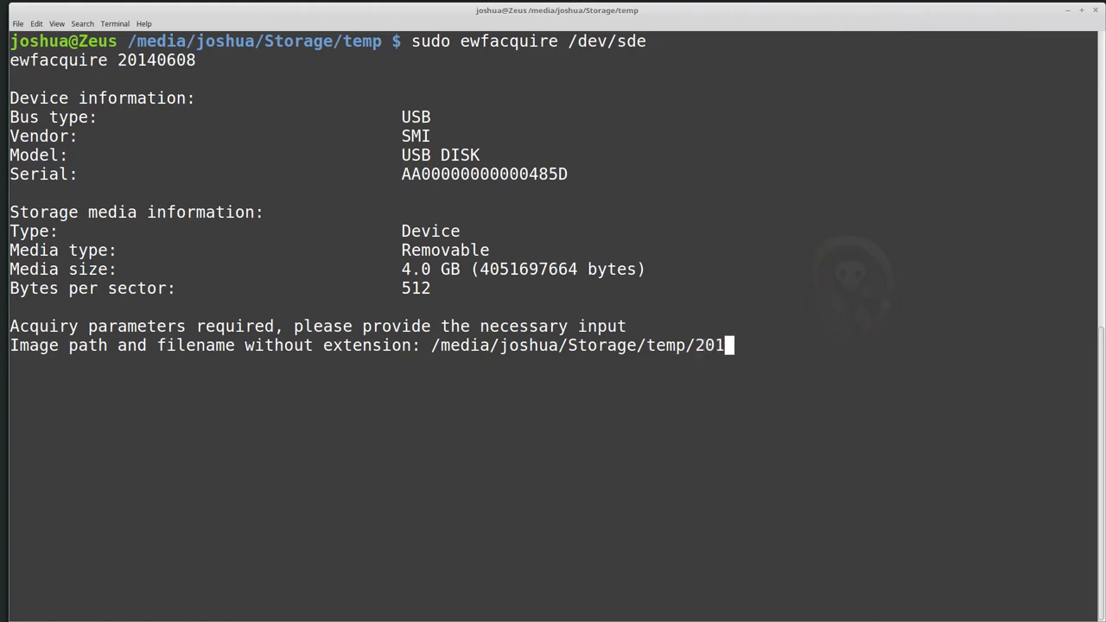
{"action": "type", "text": "7-"}
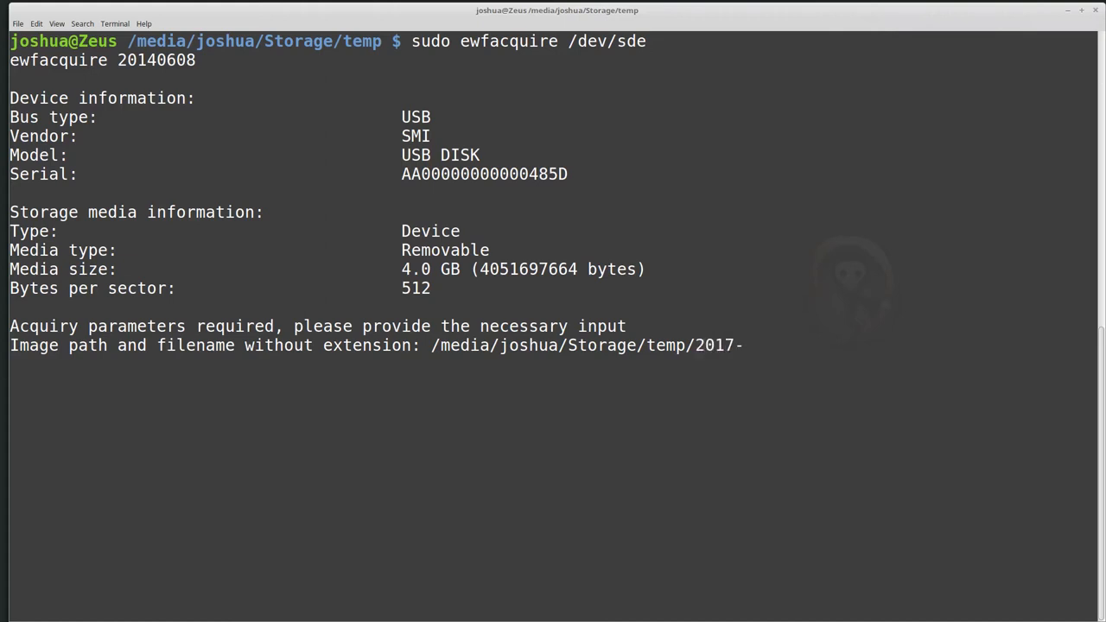
{"action": "type", "text": "USB-"}
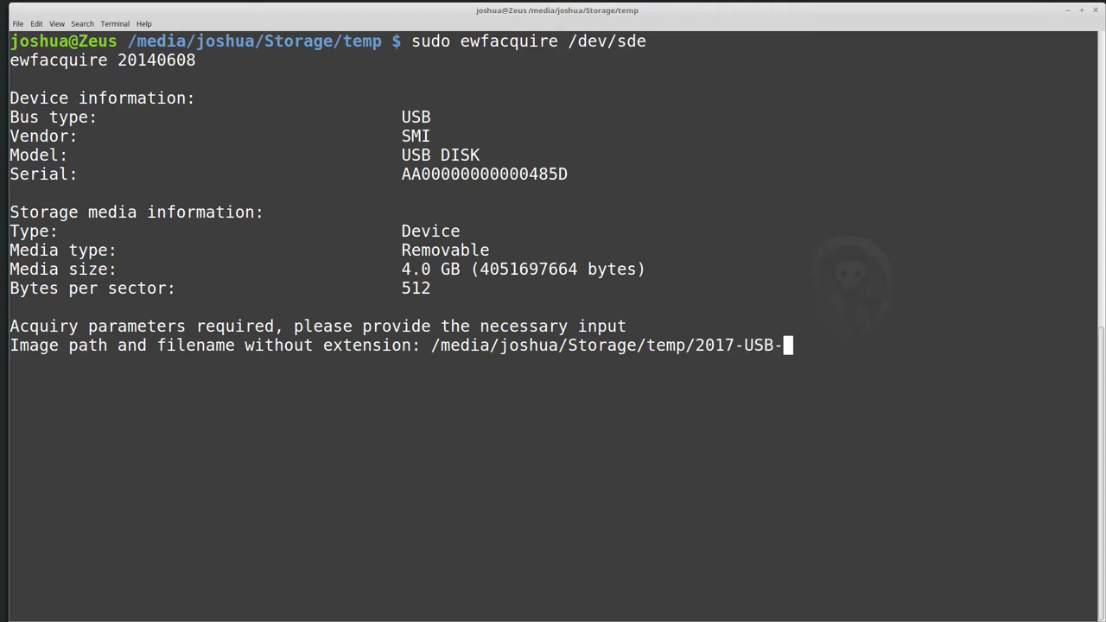
{"action": "type", "text": "Gold"}
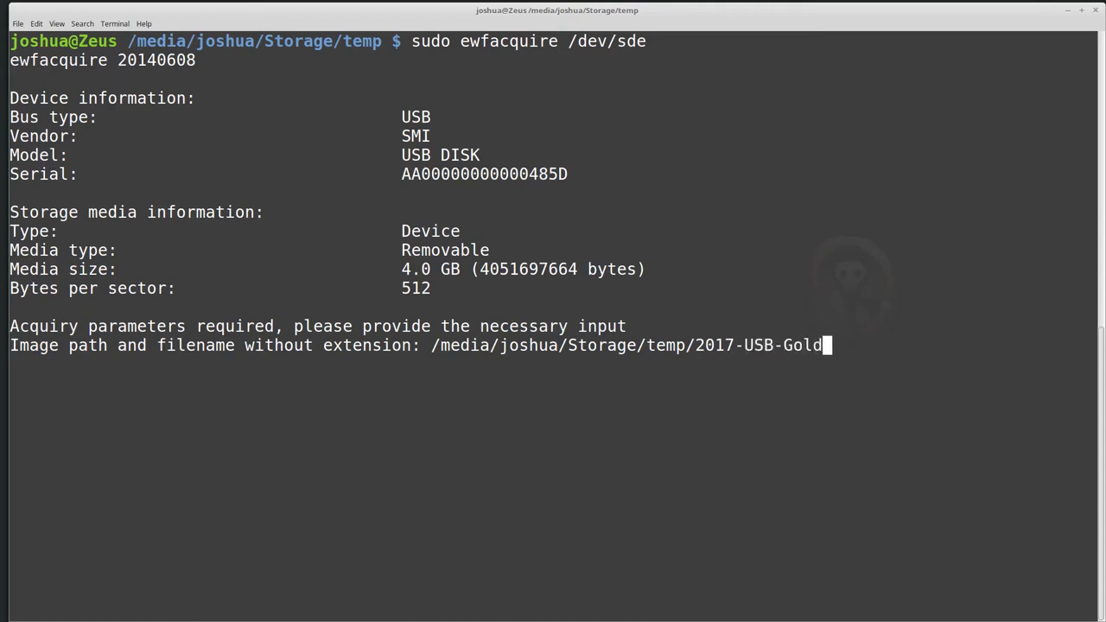
{"action": "type", "text": "-"}
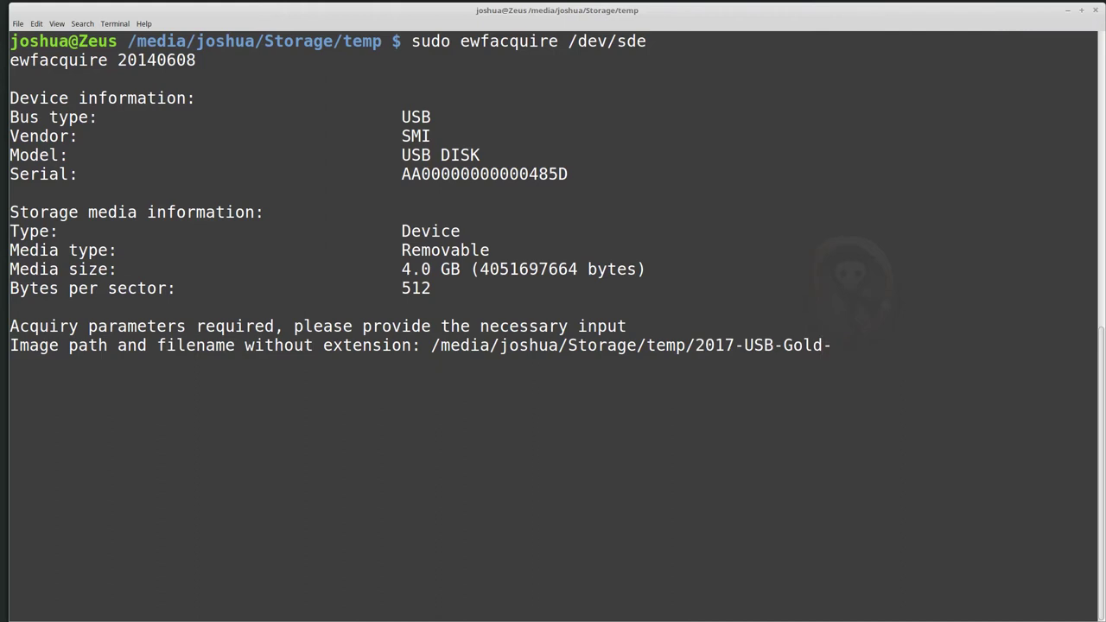
Finish the file name as 4G-001, correcting typos, and submit the path.
{"action": "type", "text": "4G"}
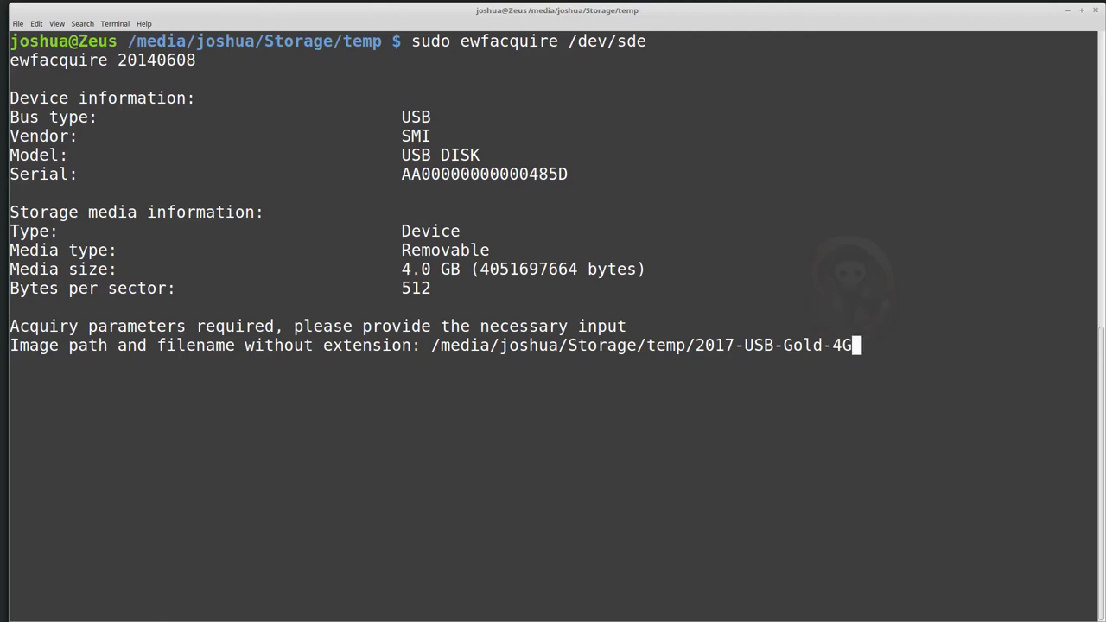
{"action": "key", "text": "Left"}
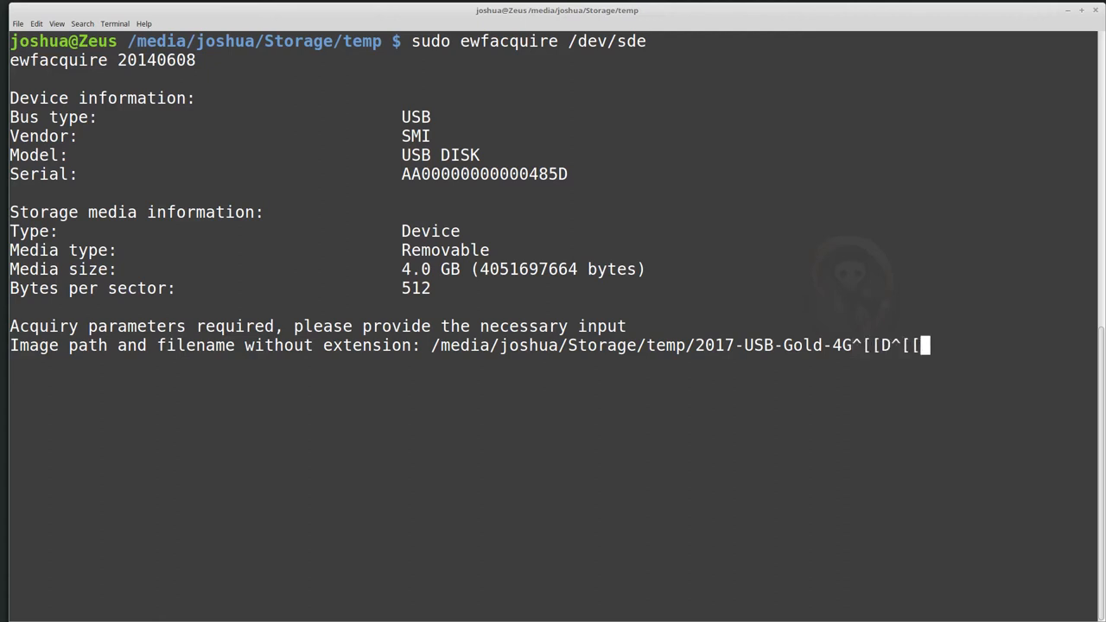
{"action": "key", "text": "BackSpace"}
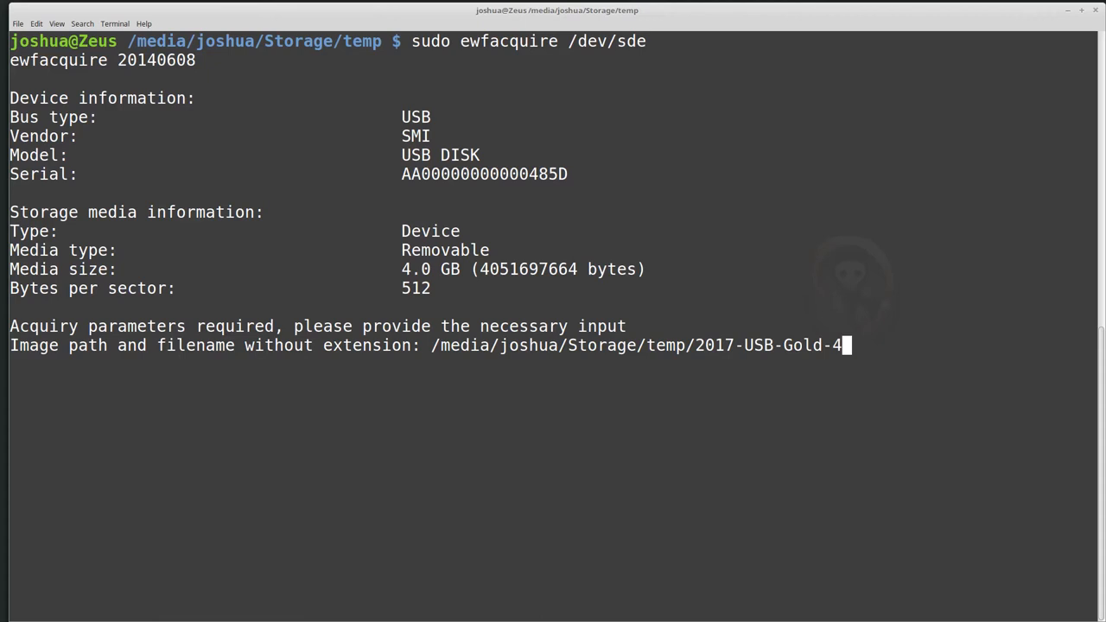
{"action": "type", "text": "G-"}
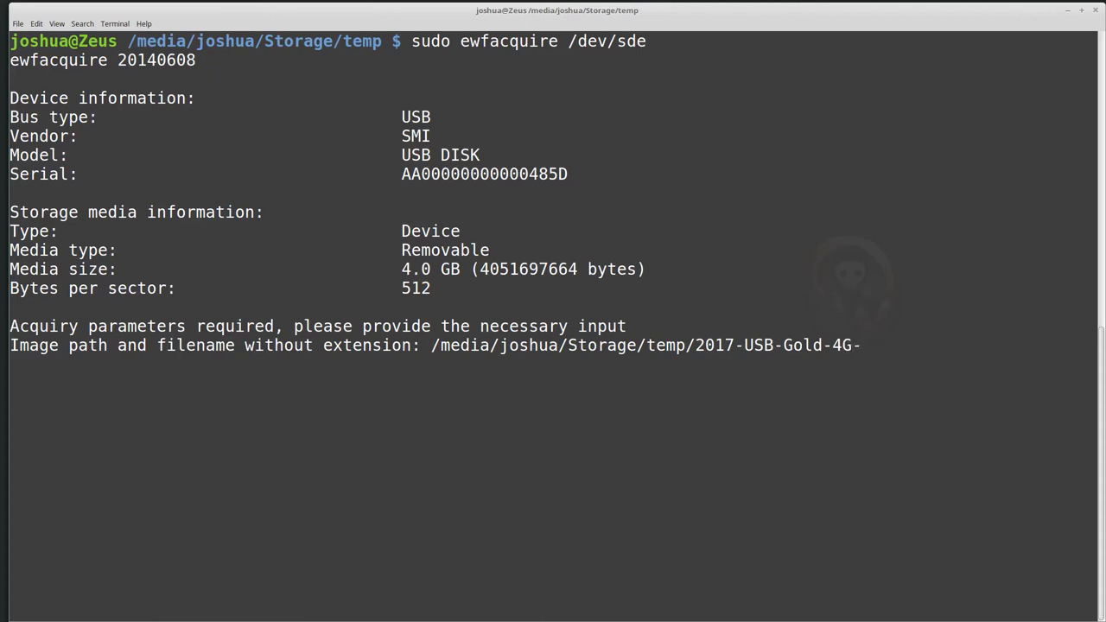
{"action": "type", "text": "001"}
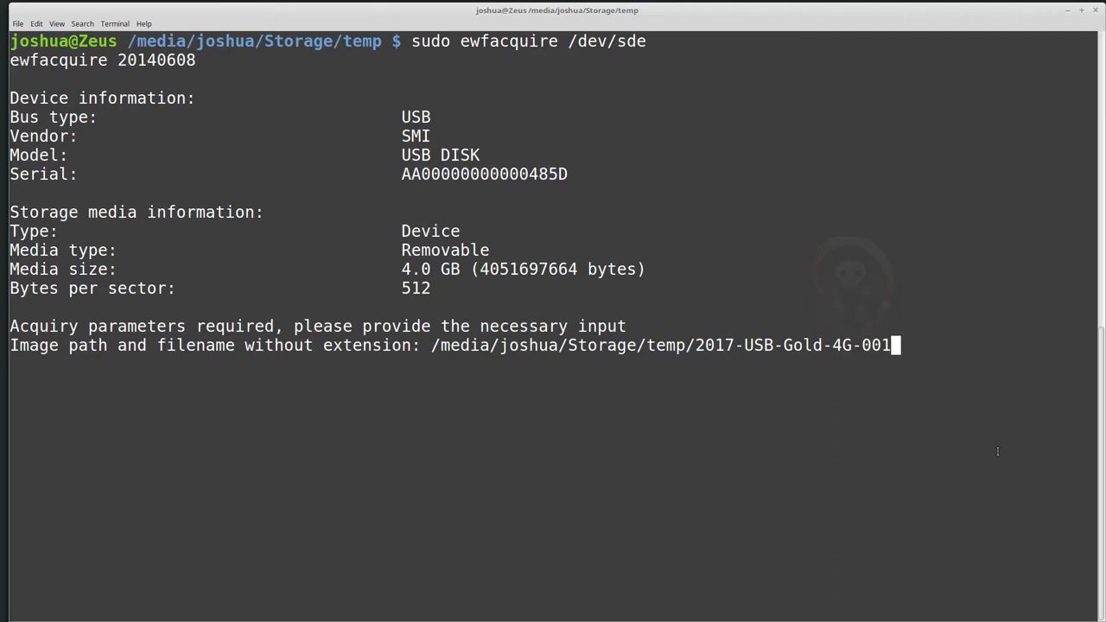
{"action": "double_click", "coordinate": [663, 346]}
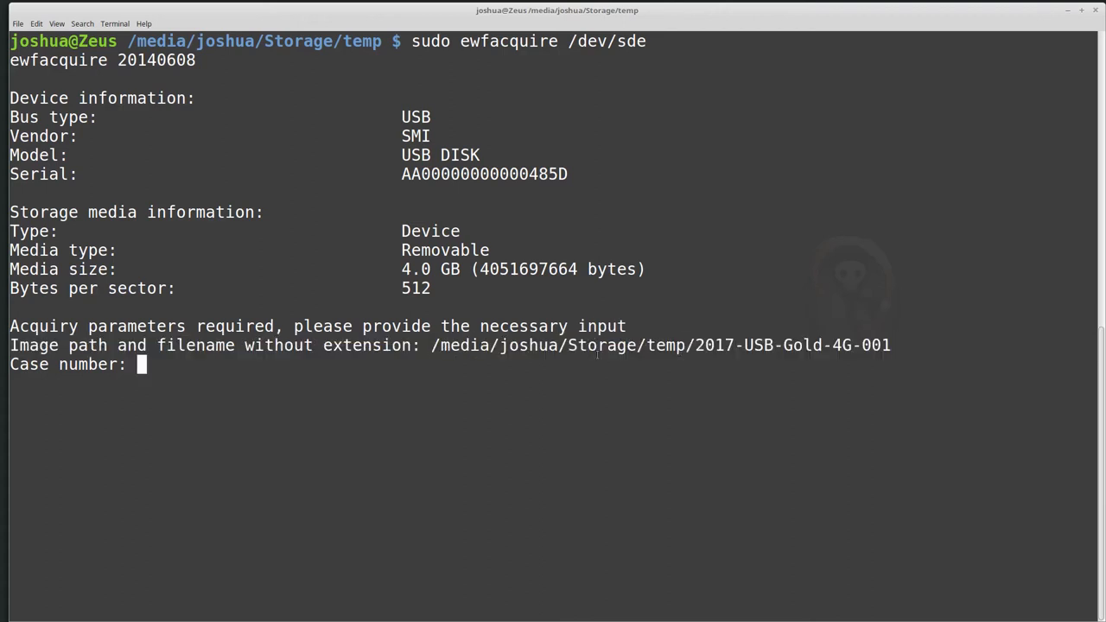
{"action": "mouse_move", "coordinate": [637, 303]}
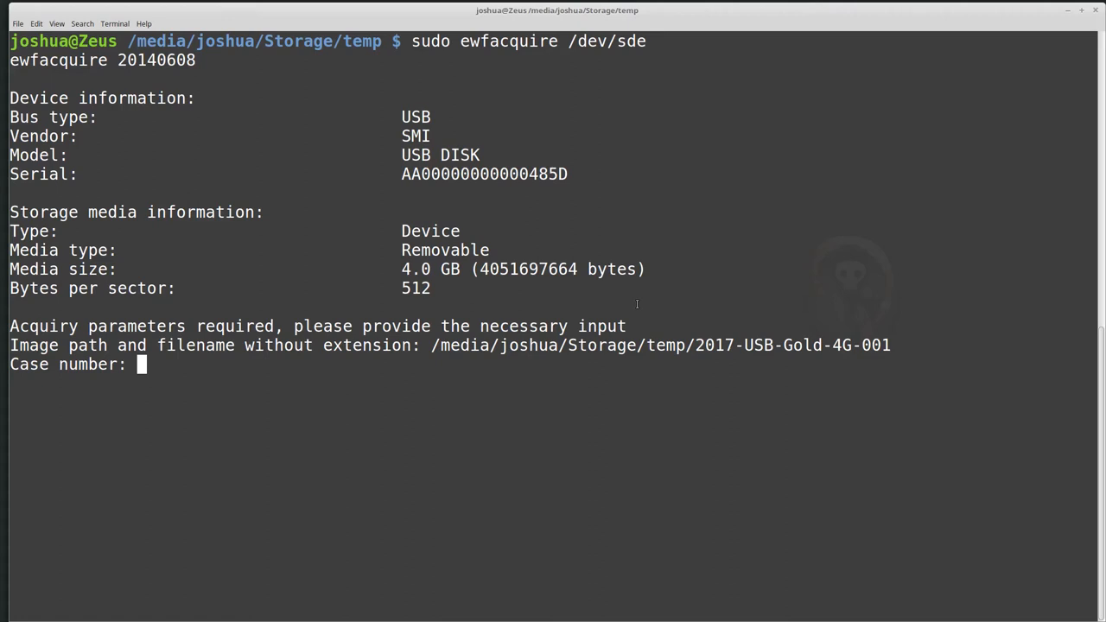
Enter case number 001 and description 'Gold 4G USB case murder'.
{"action": "type", "text": "001"}
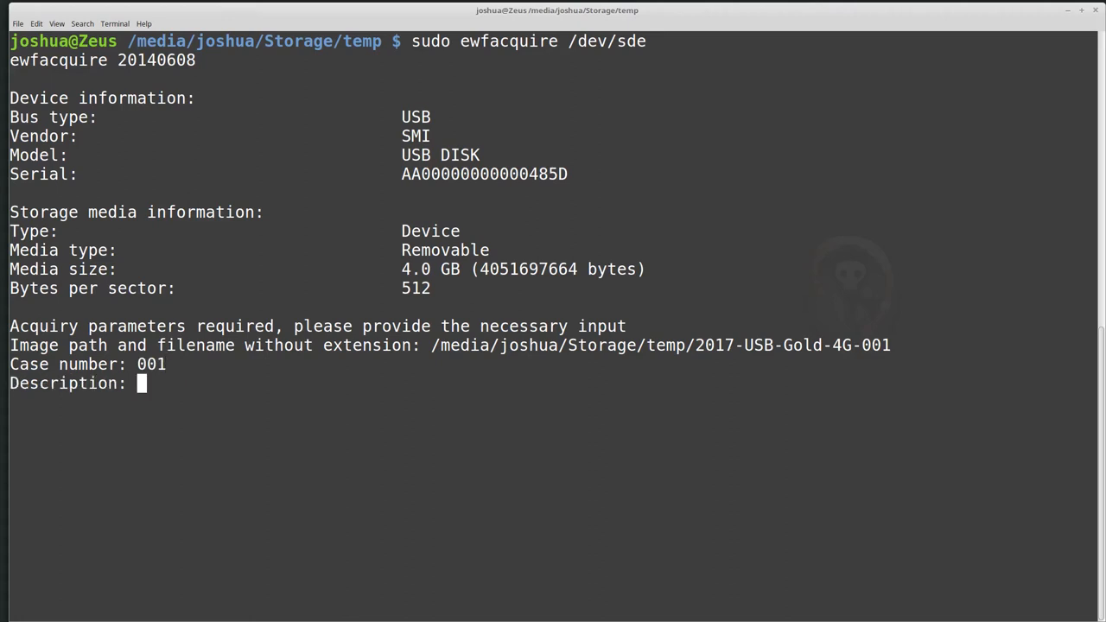
{"action": "type", "text": "Gold"}
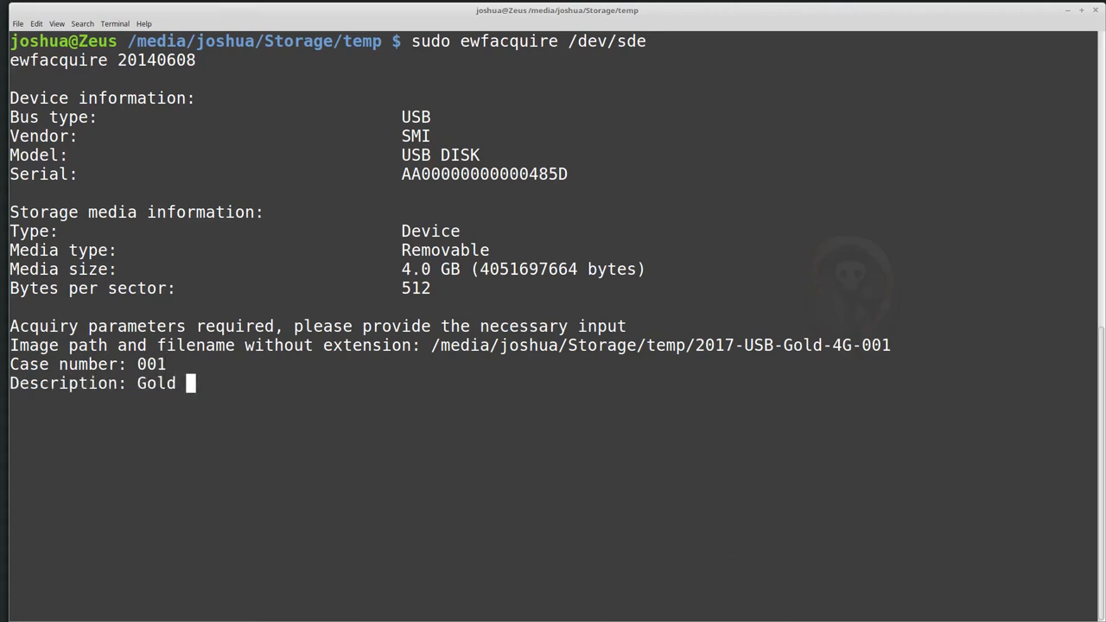
{"action": "type", "text": "4G USB"}
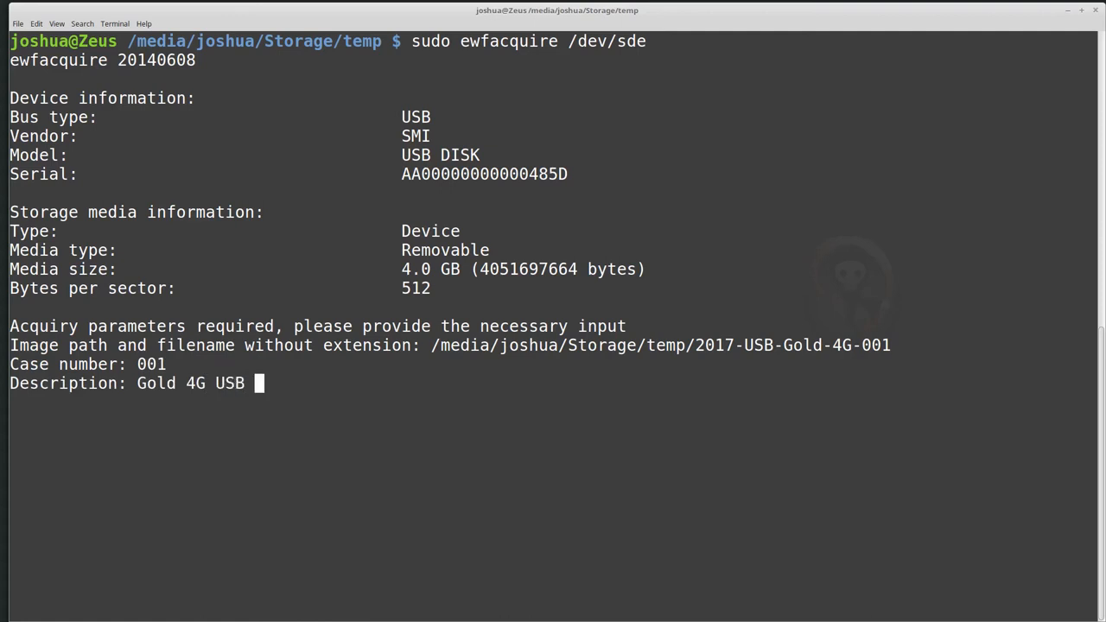
{"action": "type", "text": "case mu"}
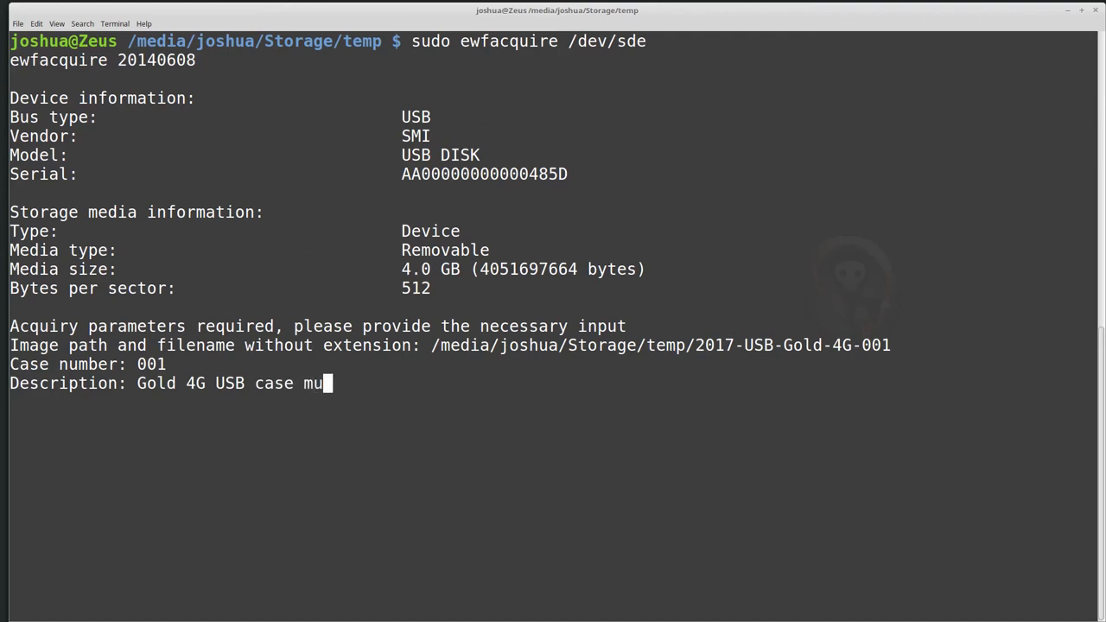
{"action": "type", "text": "rder"}
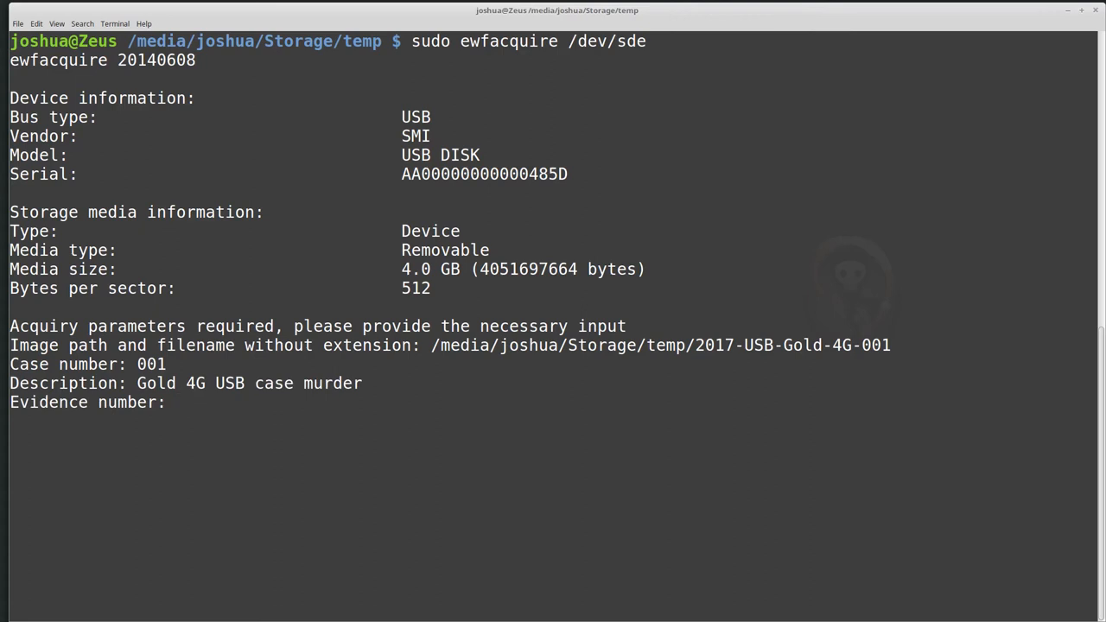
Enter evidence number 001 and examiner name Joshua.
{"action": "type", "text": "001"}
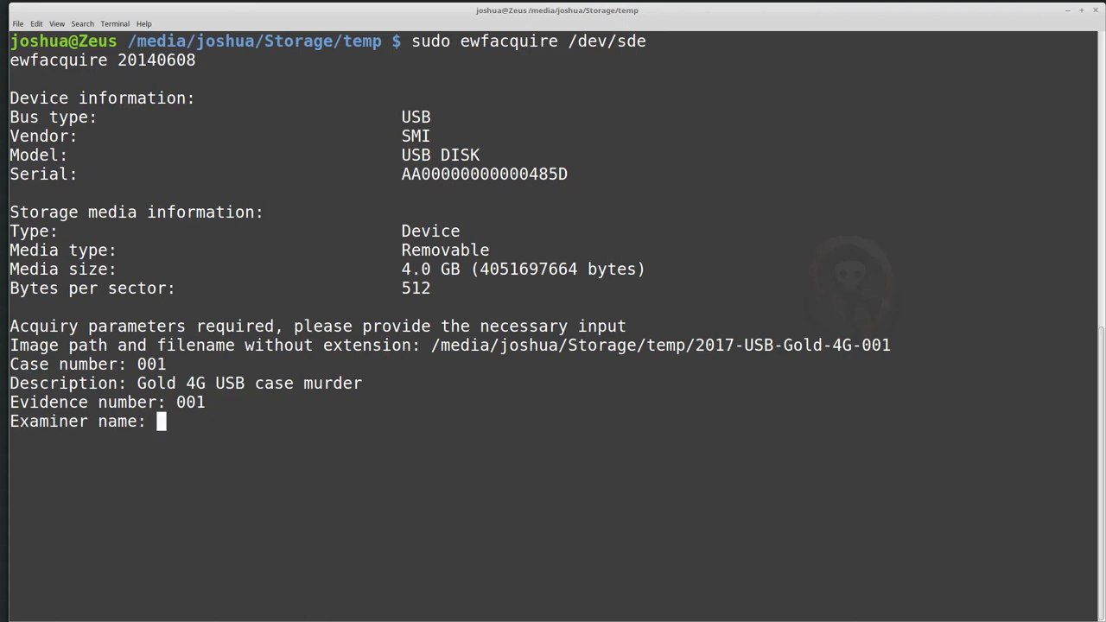
{"action": "type", "text": "Joshua"}
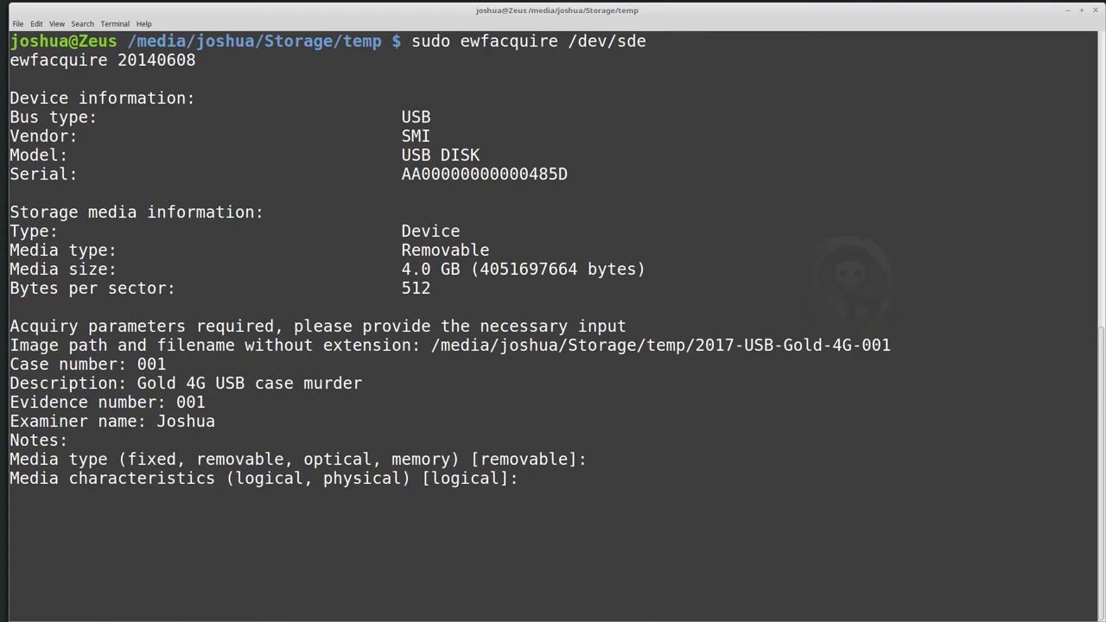
Set media characteristics to physical, accepting encase6 format and deflate compression.
{"action": "type", "text": "physical"}
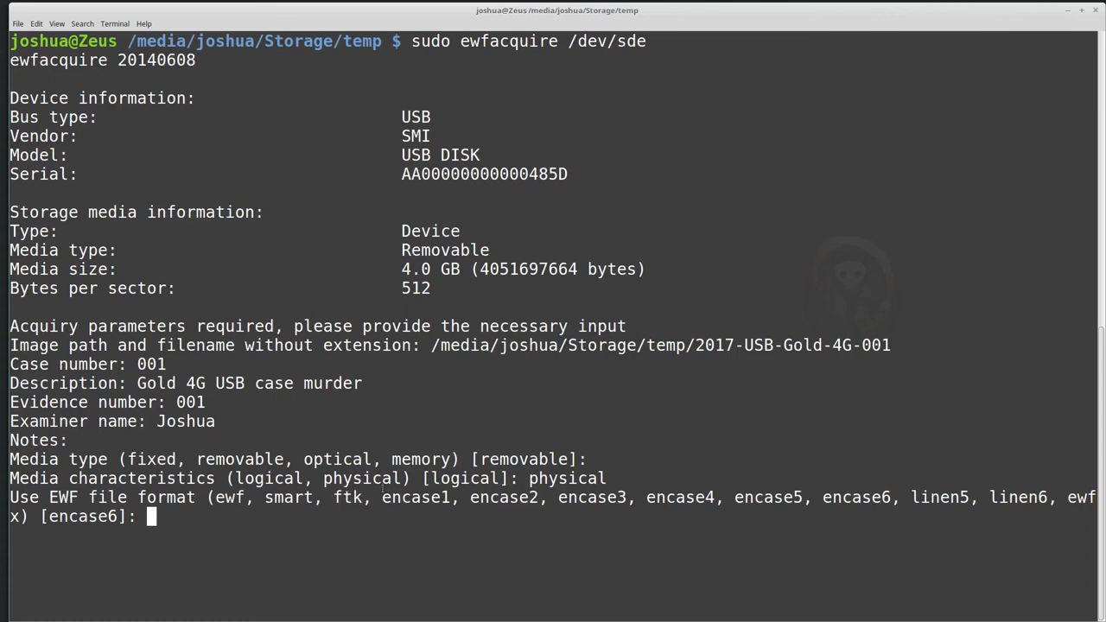
{"action": "left_click_drag", "start_coordinate": [382, 497], "coordinate": [1044, 497]}
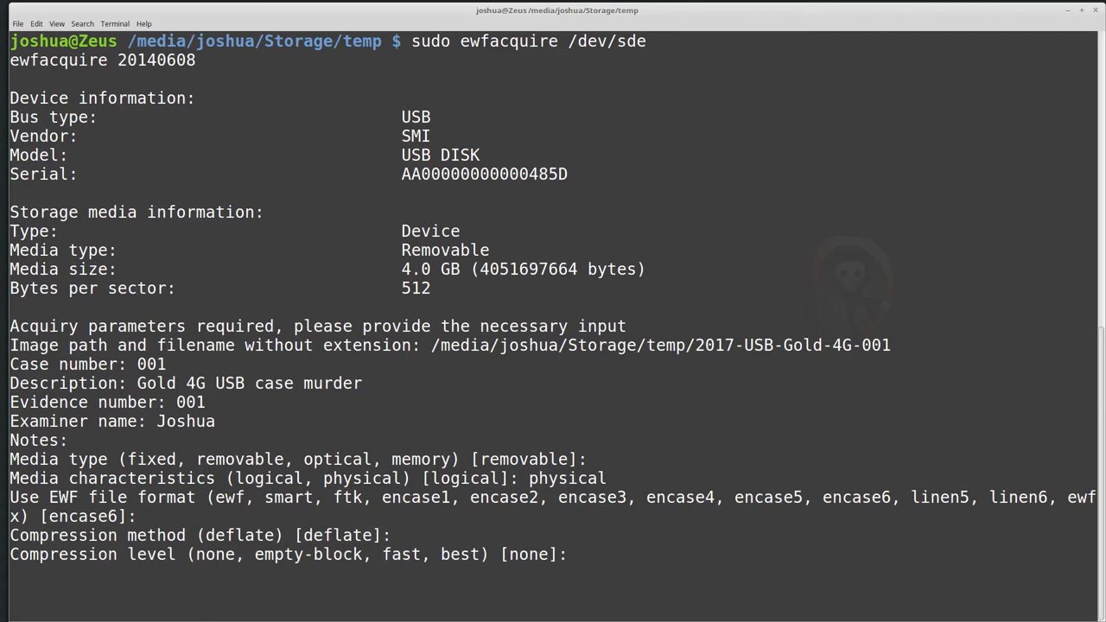
{"action": "type", "text": "fast"}
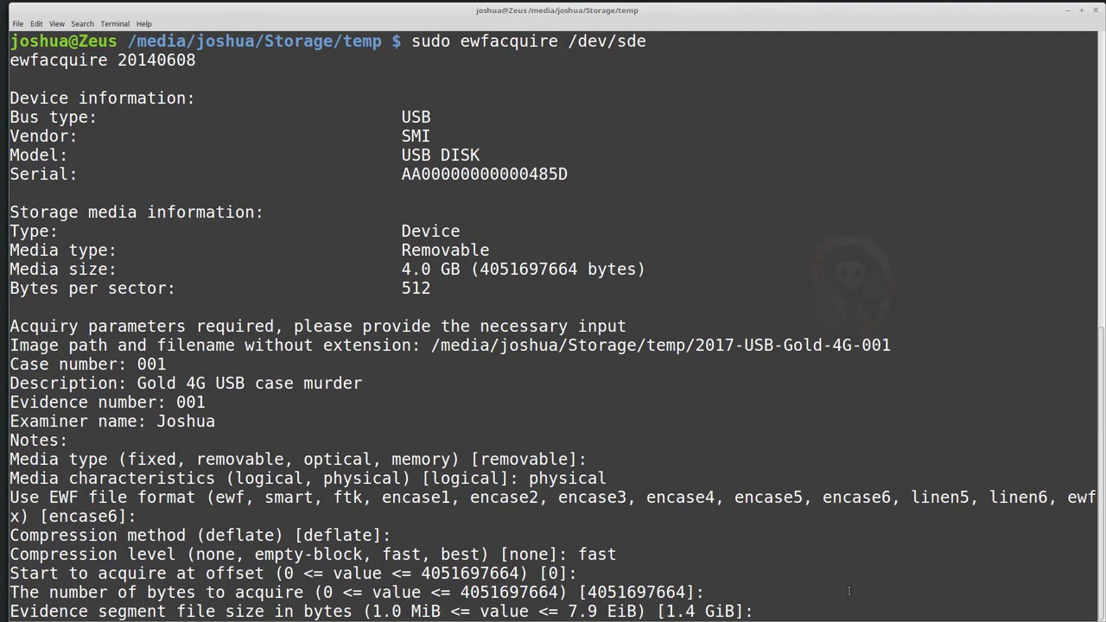
{"action": "type", "text": "10G"}
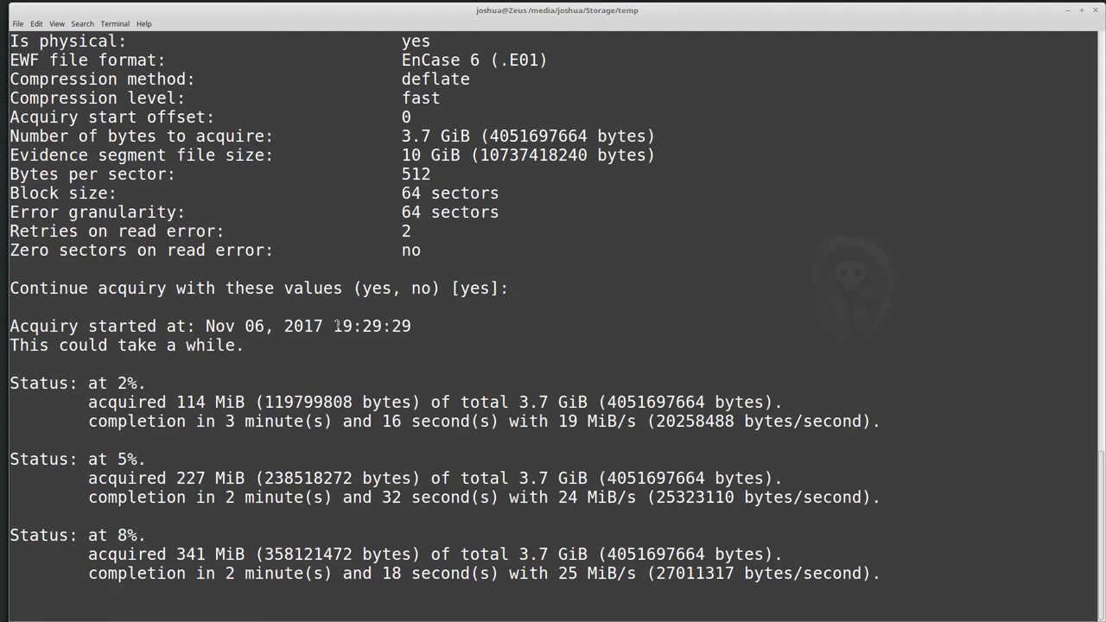
Follow the acquisition progress down to the final MD5 hash and SUCCESS message.
{"action": "double_click", "coordinate": [371, 326]}
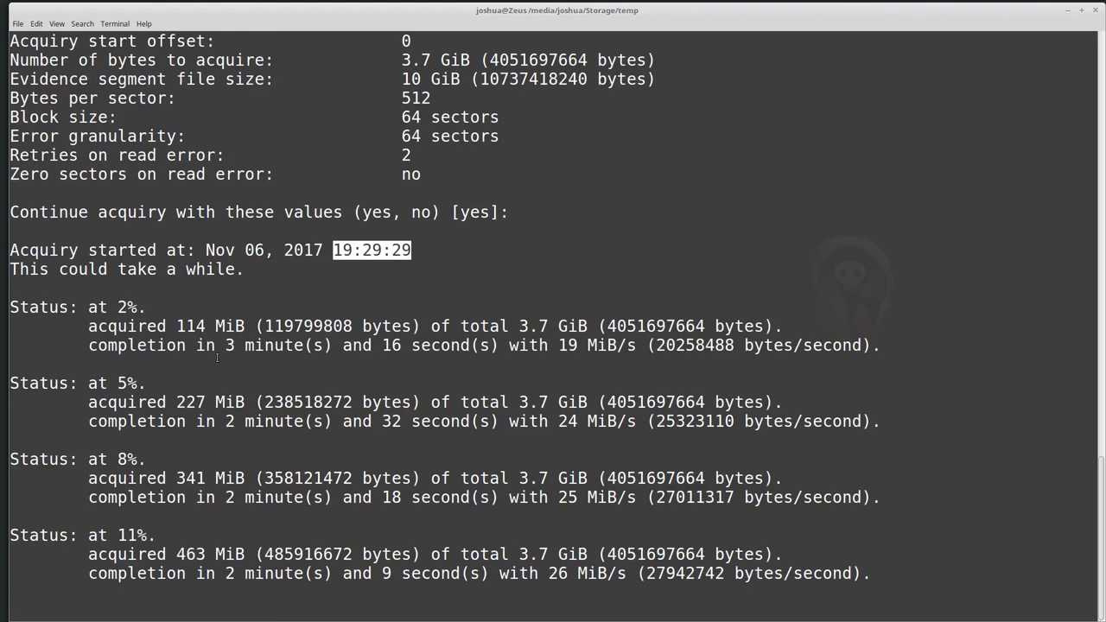
{"action": "mouse_move", "coordinate": [86, 588]}
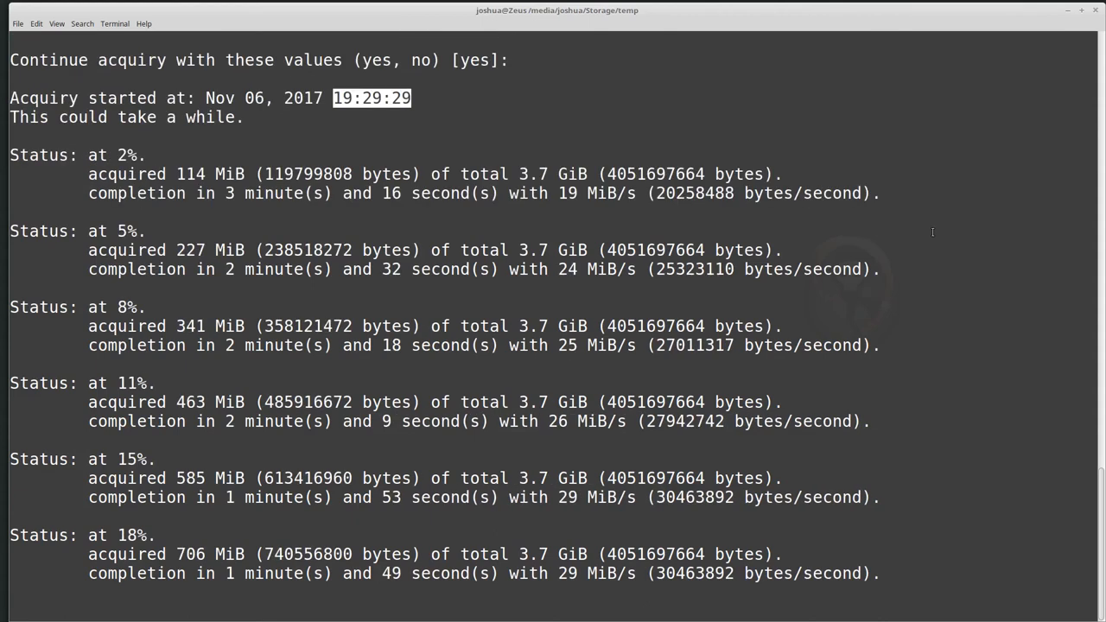
{"action": "scroll", "scroll_direction": "down", "scroll_amount": 3}
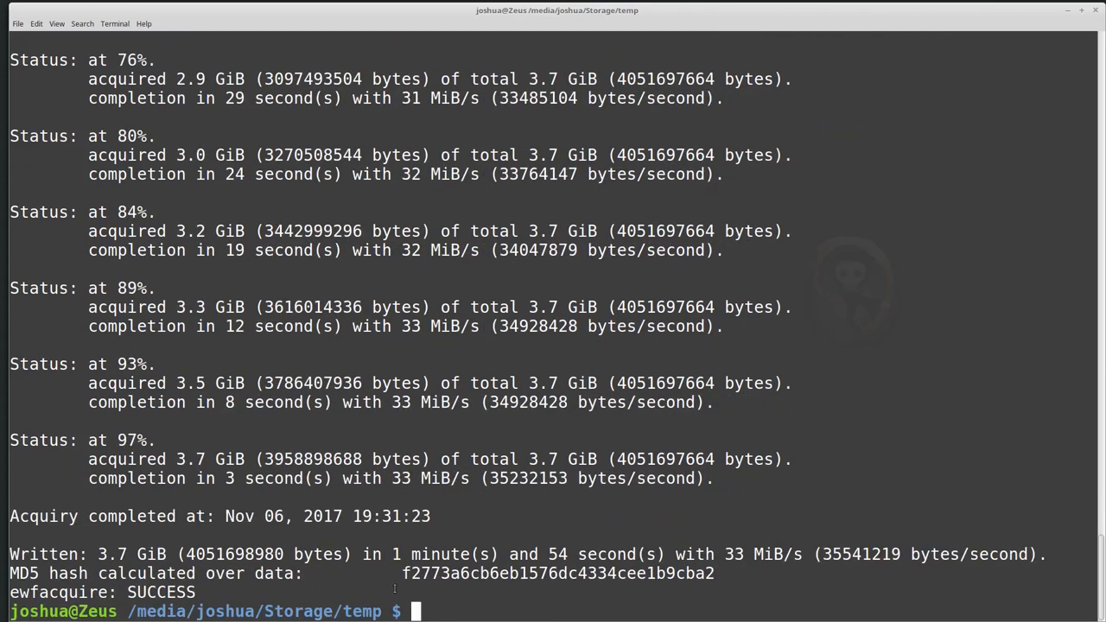
{"action": "mouse_move", "coordinate": [86, 559]}
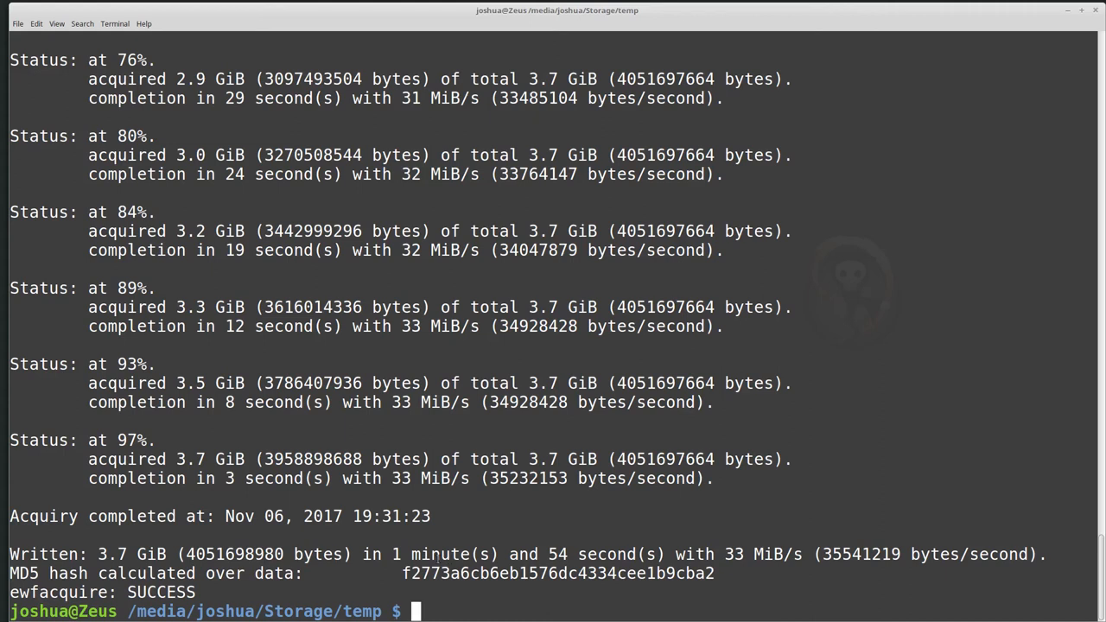
Highlight the acquisition MD5 hash f2773a6cb6eb1576dc4334cee1b9cba2 in the output.
{"action": "left_click_drag", "start_coordinate": [387, 554], "coordinate": [714, 554]}
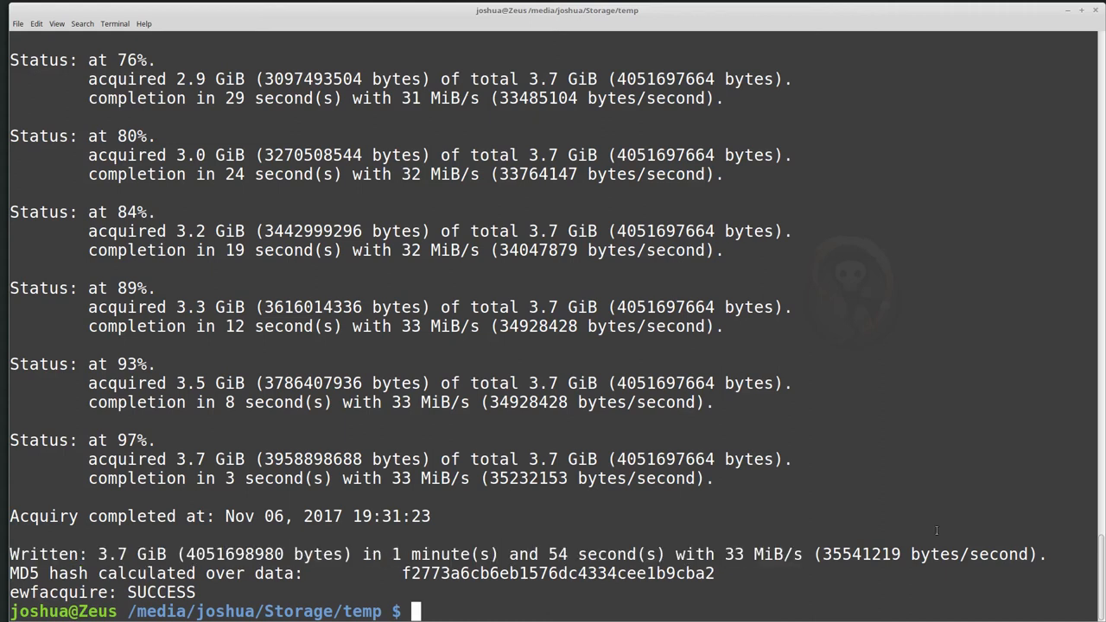
{"action": "mouse_move", "coordinate": [328, 583]}
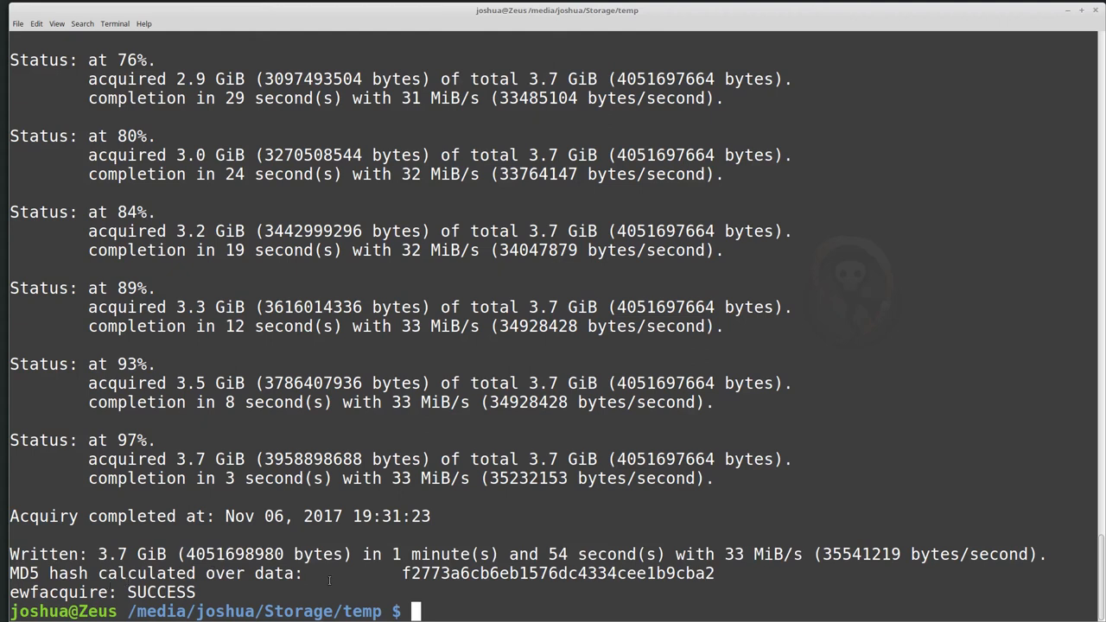
{"action": "double_click", "coordinate": [558, 575]}
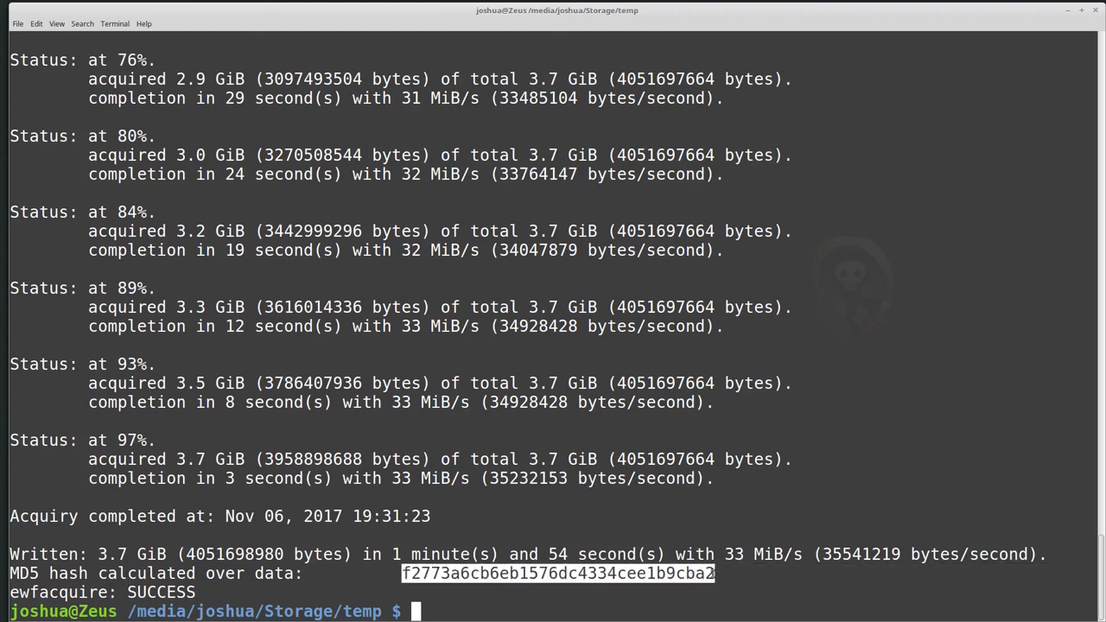
{"action": "mouse_move", "coordinate": [623, 554]}
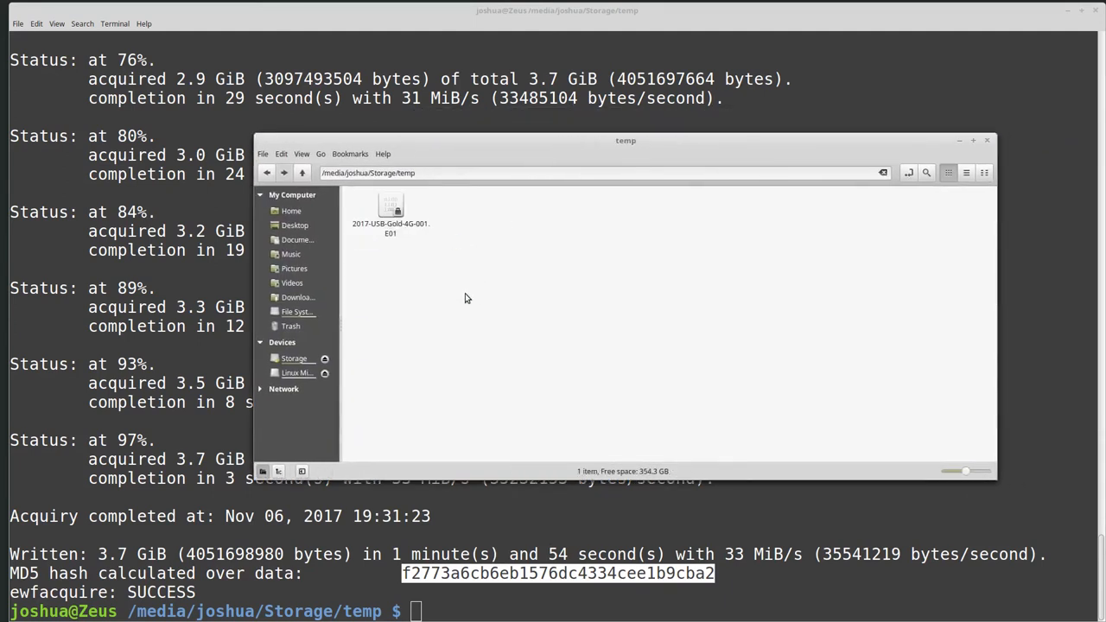
Select 2017-USB-Gold-4G-001.E01 to confirm its 1.7 GB size, then close Nemo.
{"action": "left_click", "coordinate": [390, 212]}
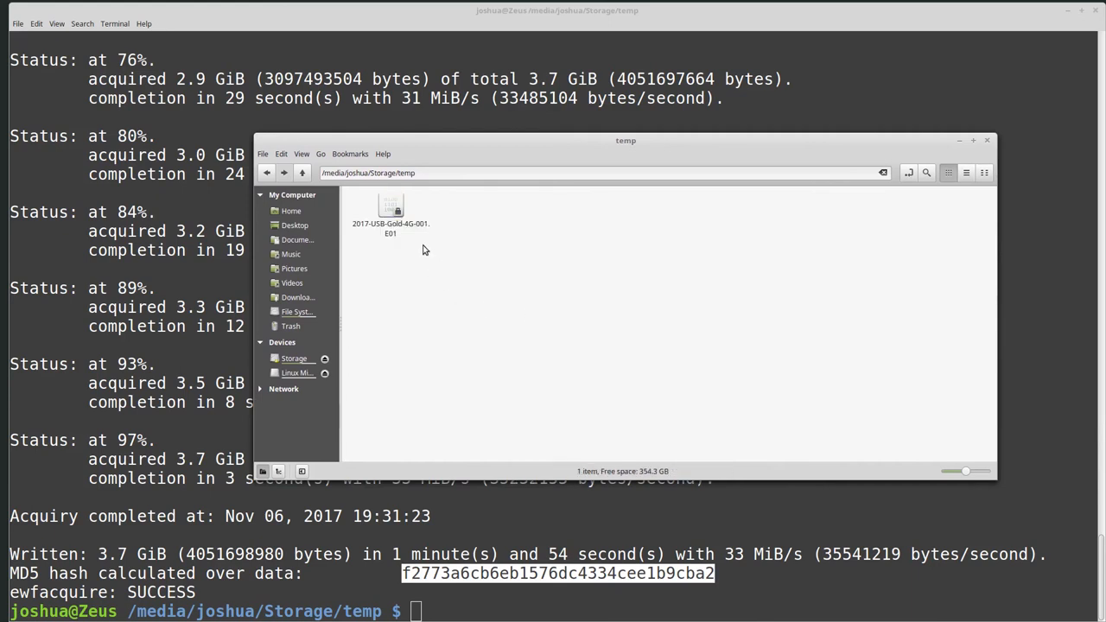
{"action": "left_click", "coordinate": [391, 207]}
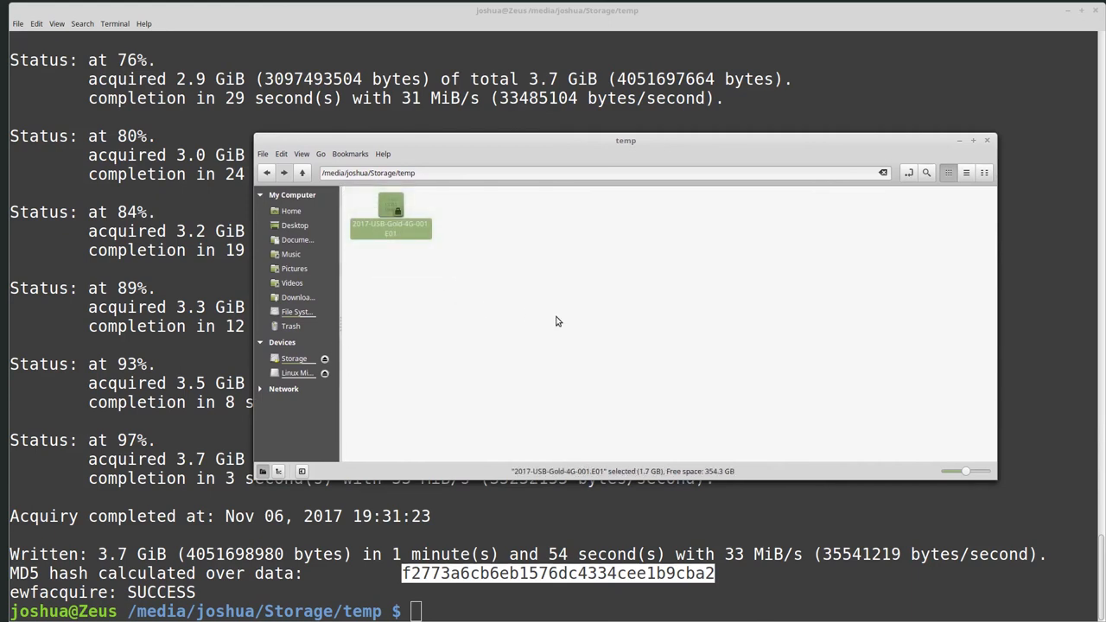
{"action": "mouse_move", "coordinate": [411, 234]}
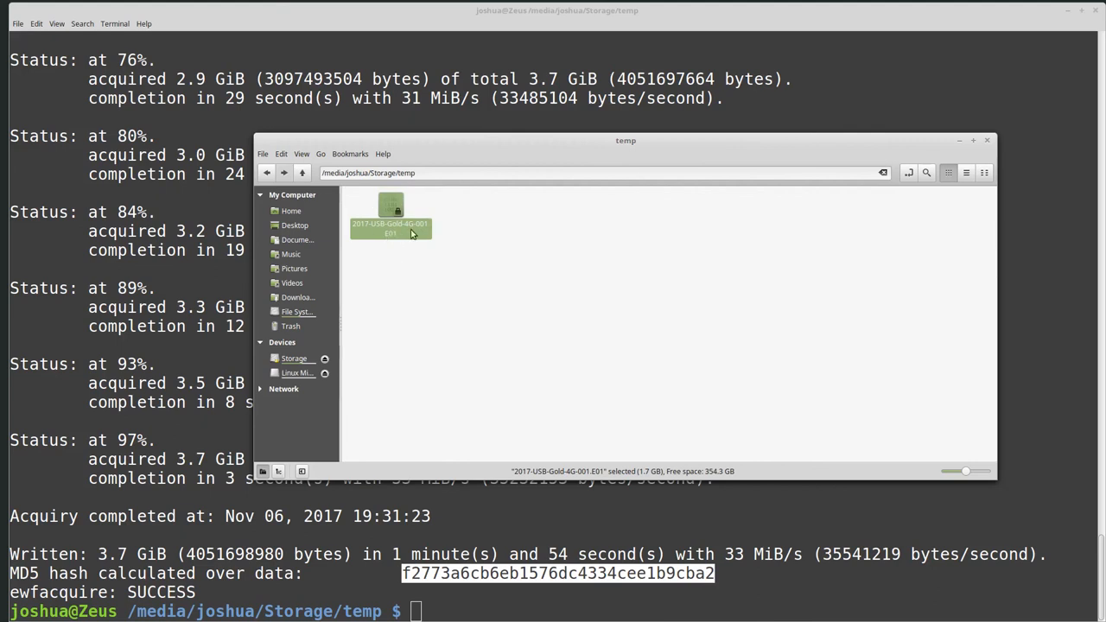
{"action": "mouse_move", "coordinate": [402, 237]}
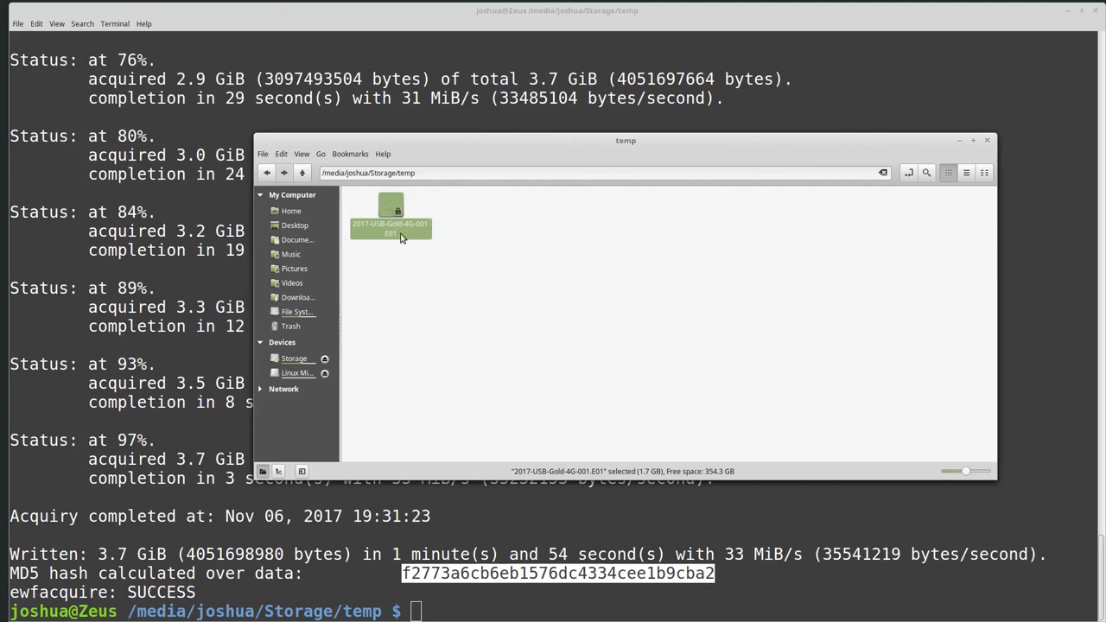
{"action": "mouse_move", "coordinate": [474, 389]}
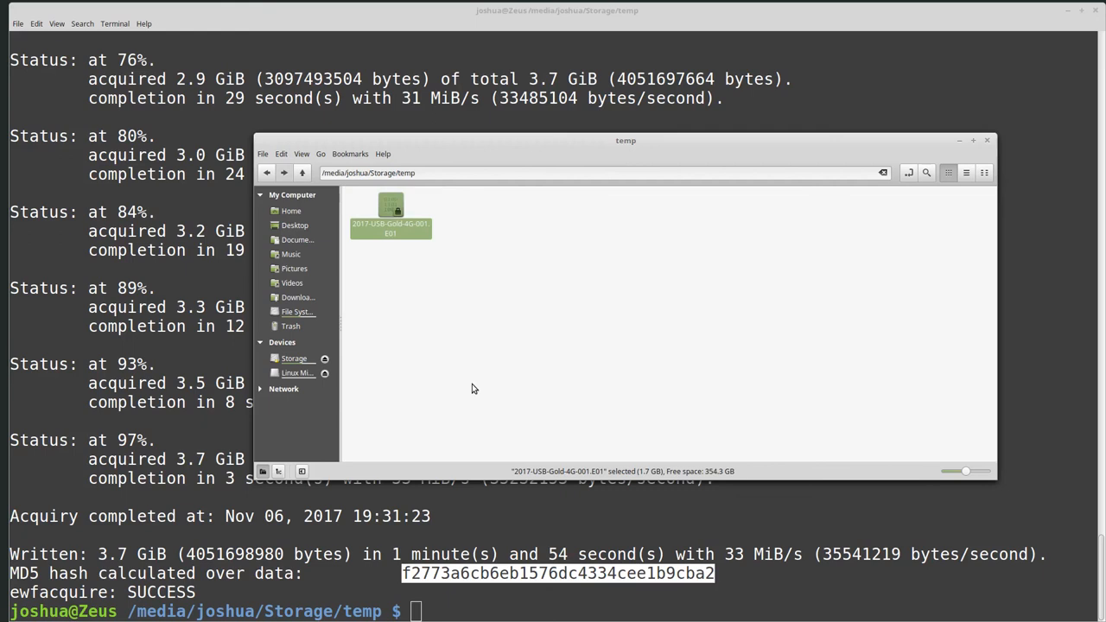
{"action": "mouse_move", "coordinate": [481, 399]}
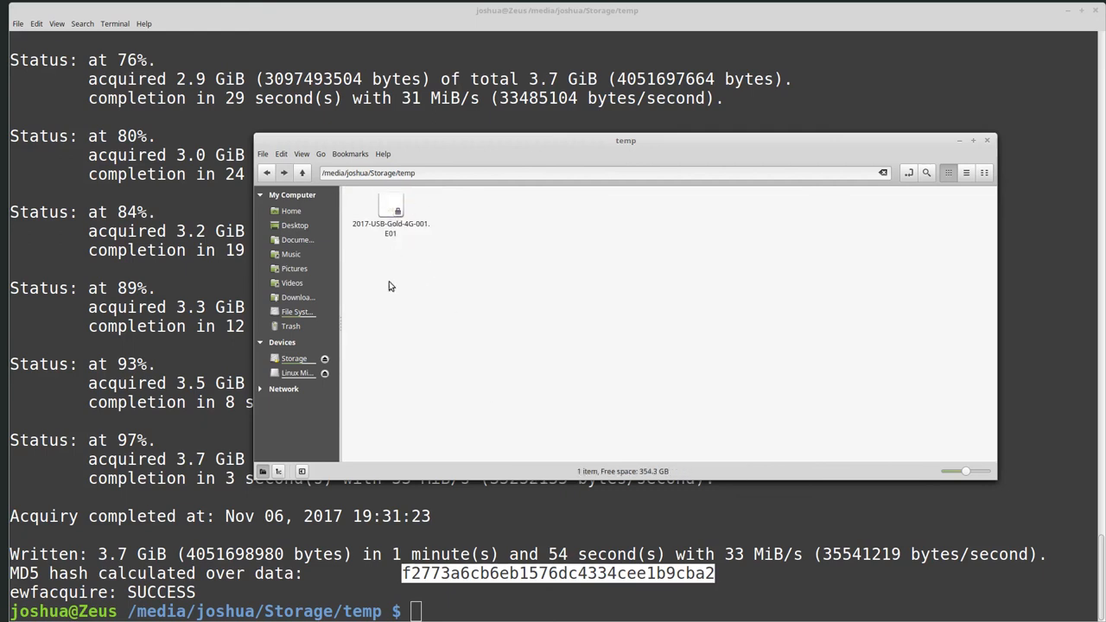
{"action": "left_click", "coordinate": [988, 140]}
{"action": "type", "text": "ls"}
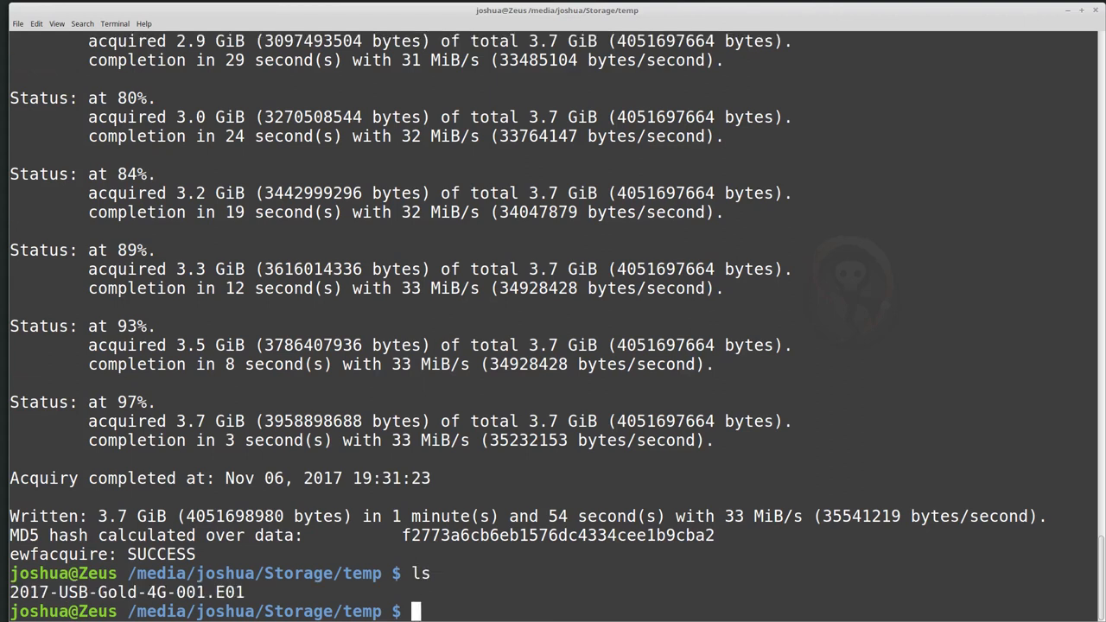
Confirm the E01 image is in temp, clear the screen, and begin typing ewfverify.
{"action": "type", "text": "ewf"}
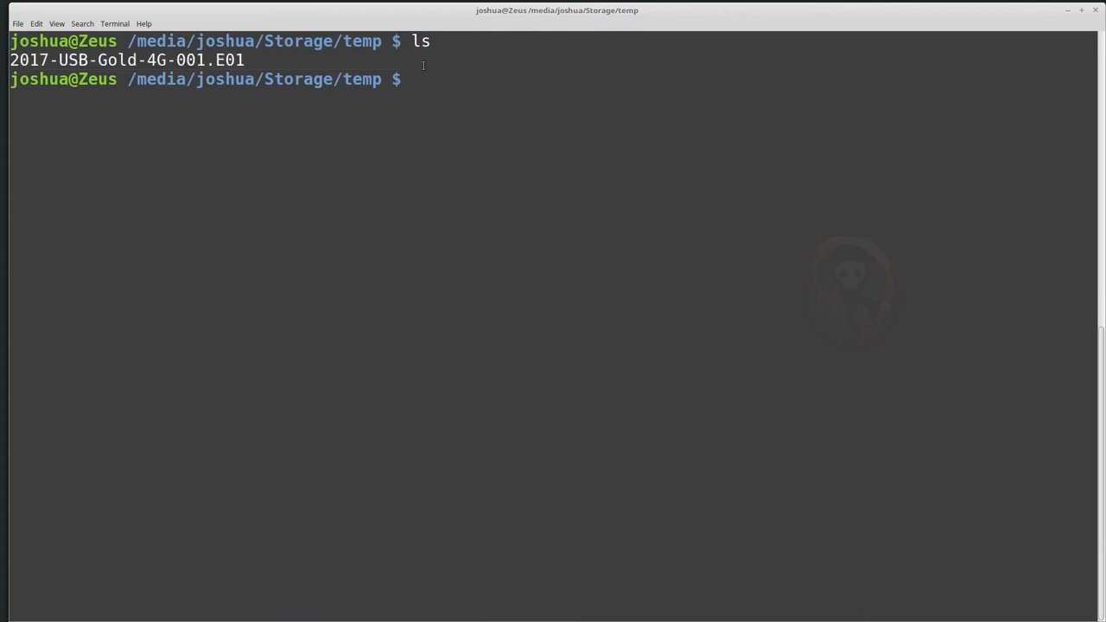
{"action": "type", "text": "ewf"}
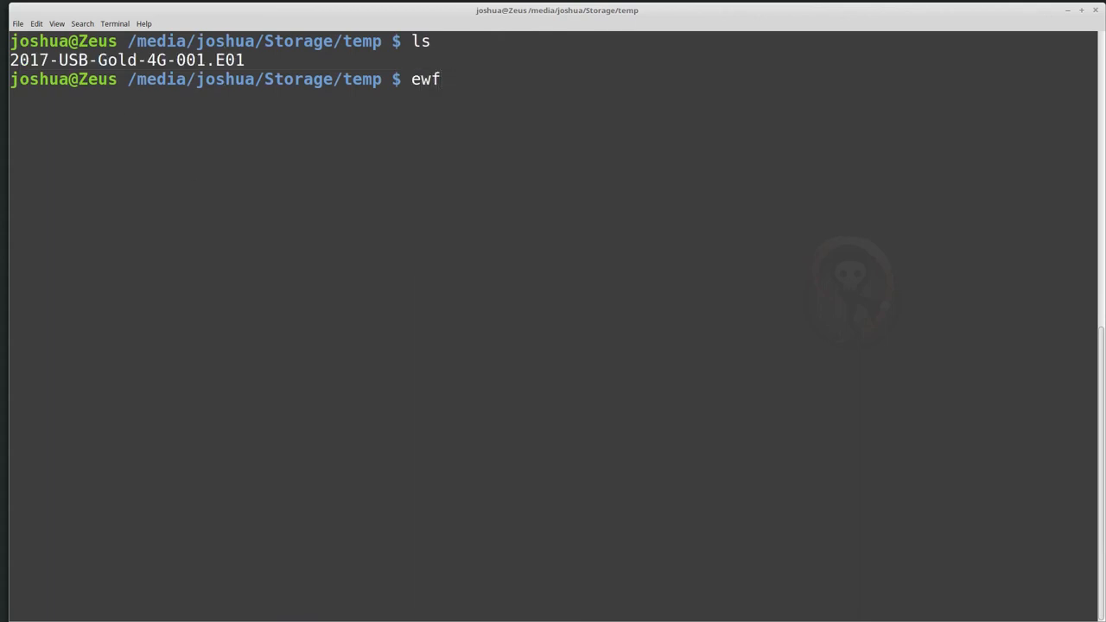
{"action": "type", "text": "verify 2"}
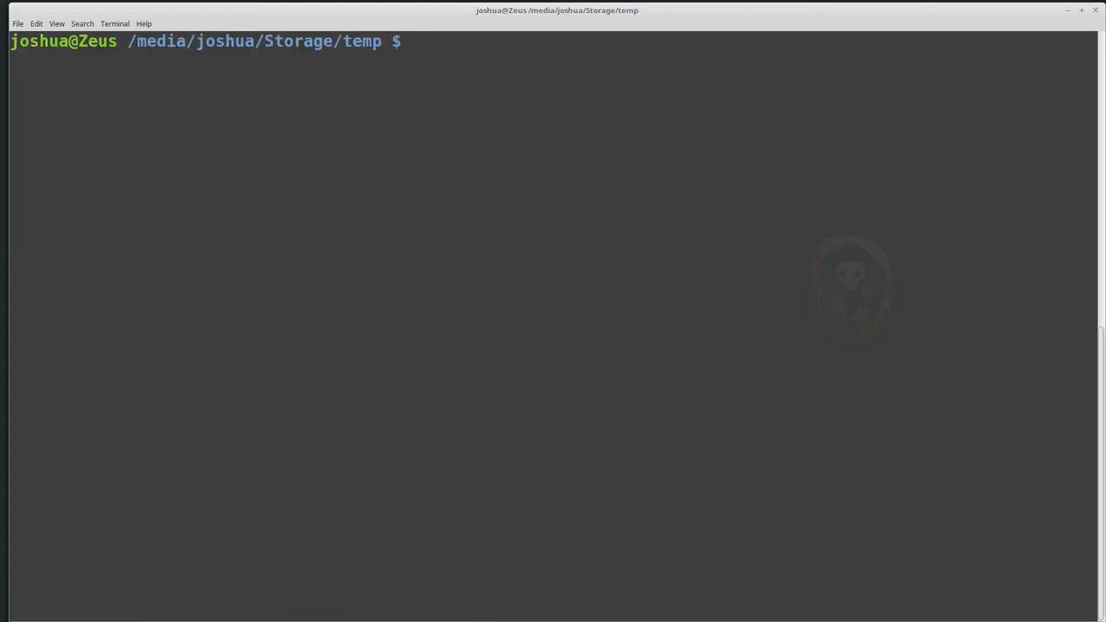
Run sudo ewfverify on 2017-USB-Gold-4G-001.E01.
{"action": "type", "text": "ewfverify"}
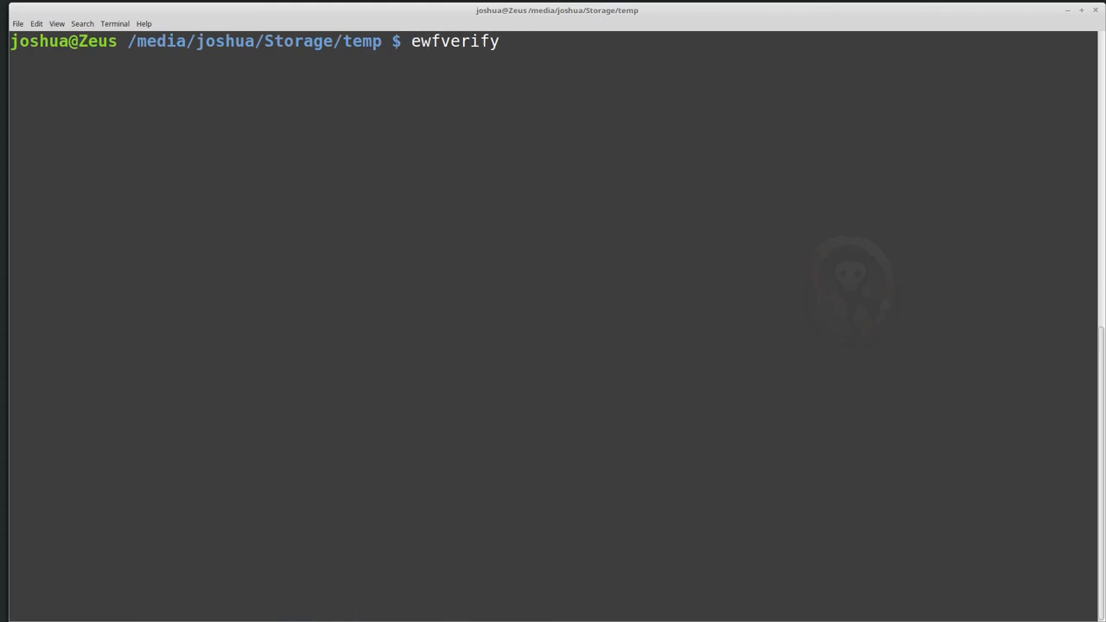
{"action": "type", "text": "sudo"}
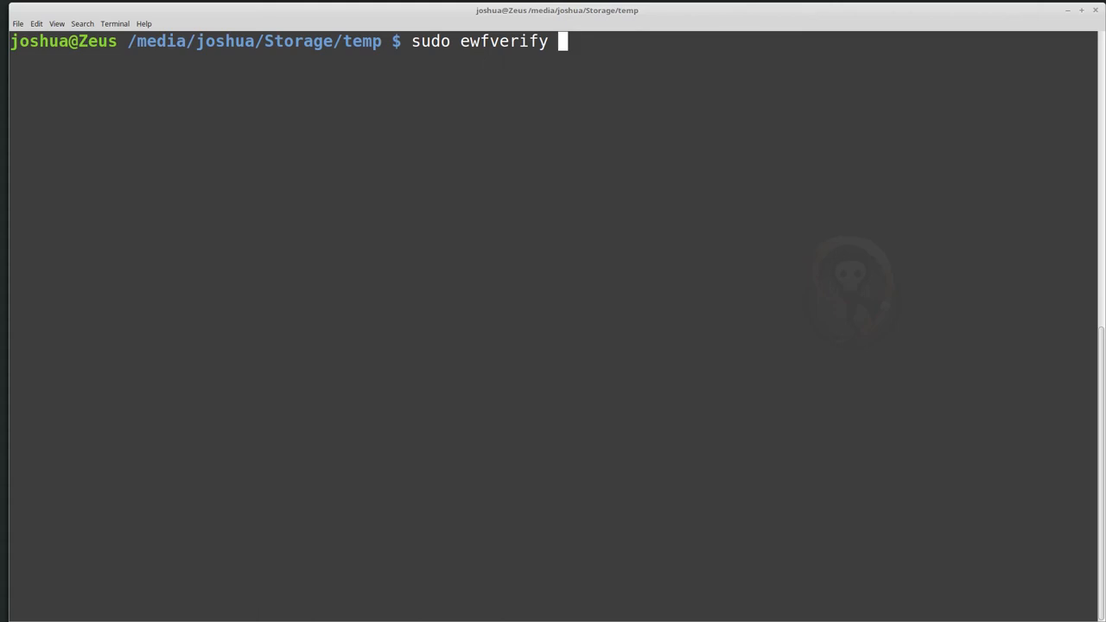
{"action": "type", "text": "2017-USB-Gold-4G-001.E01"}
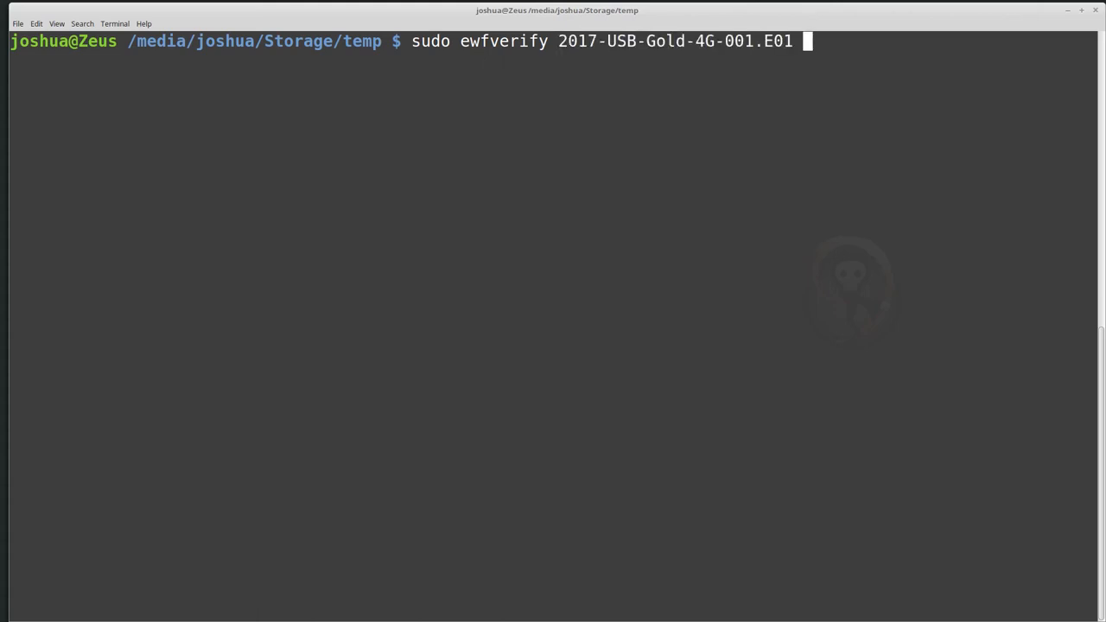
{"action": "key", "text": "Return"}
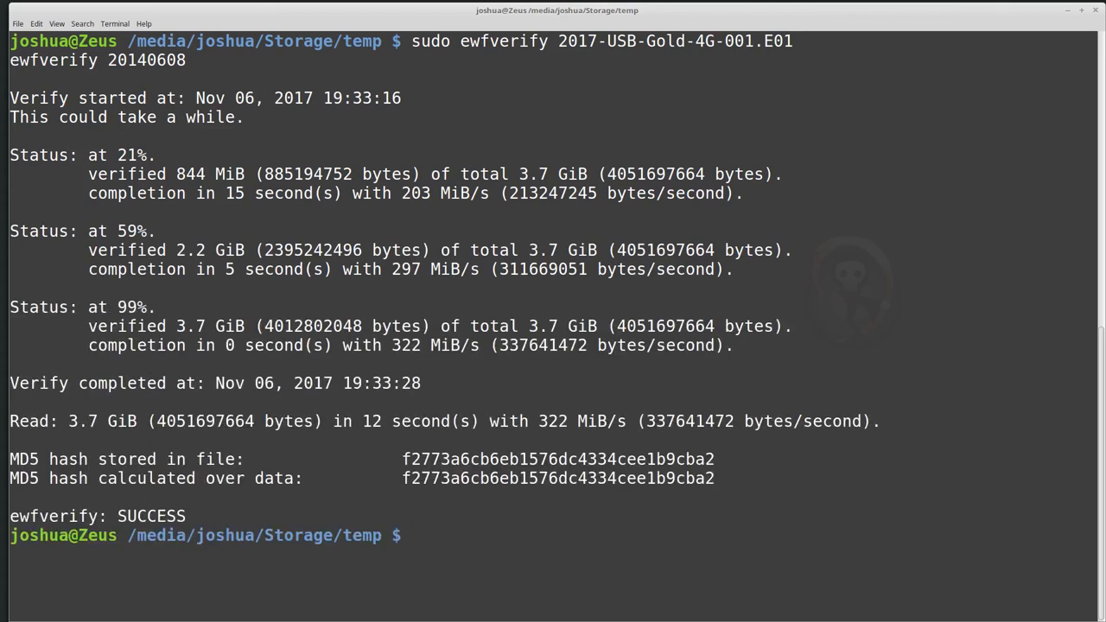
Highlight the calculated MD5 hash to compare it against the stored hash.
{"action": "double_click", "coordinate": [681, 479]}
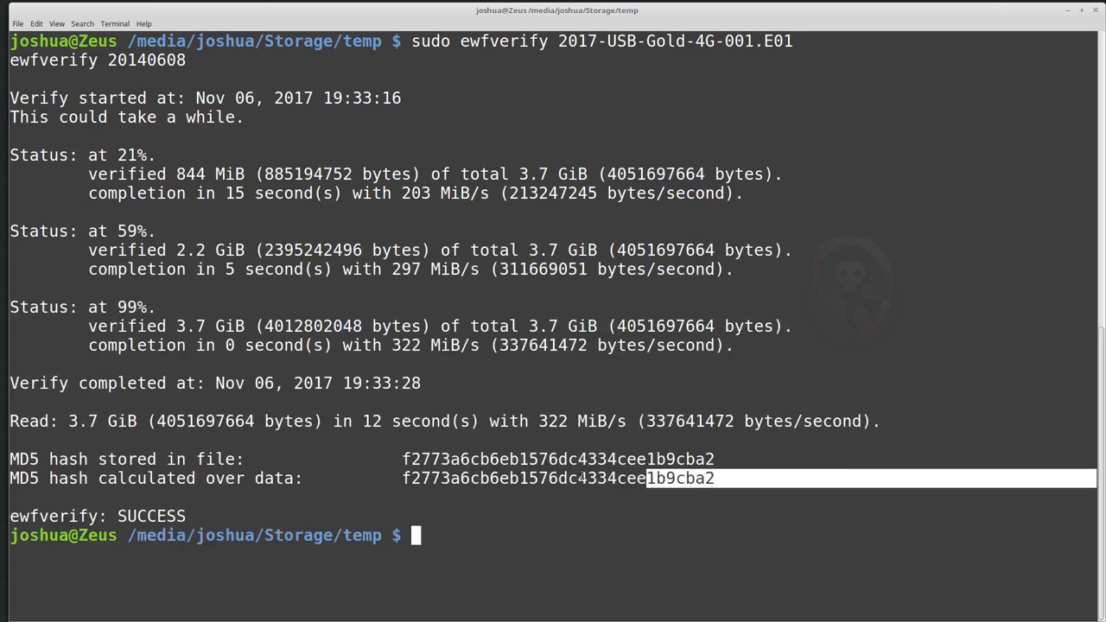